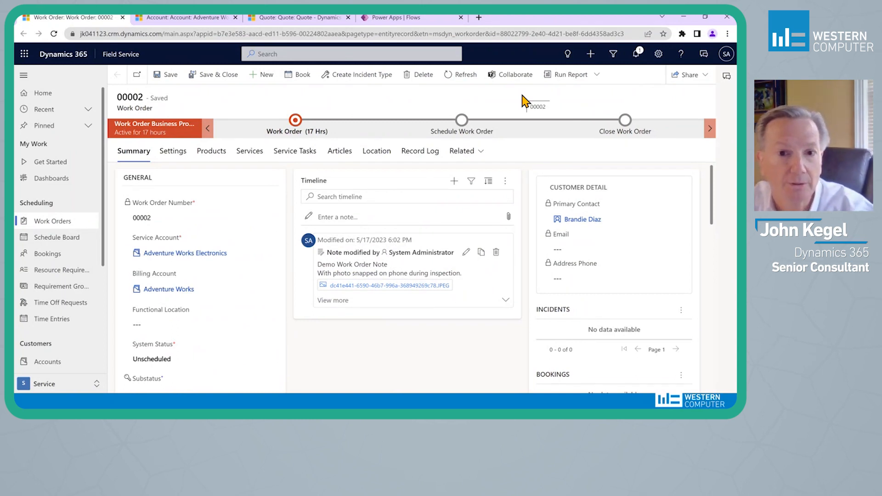
{"action": "mouse_move", "coordinate": [468, 215]}
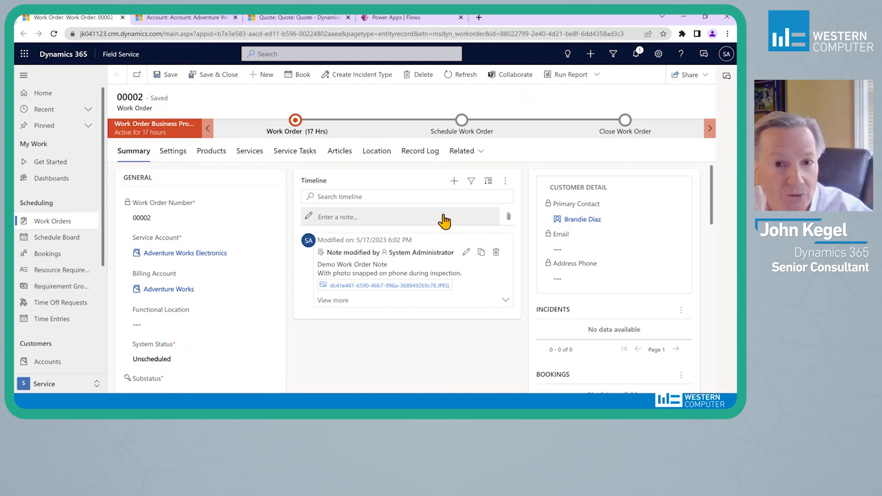
{"action": "mouse_move", "coordinate": [403, 265]}
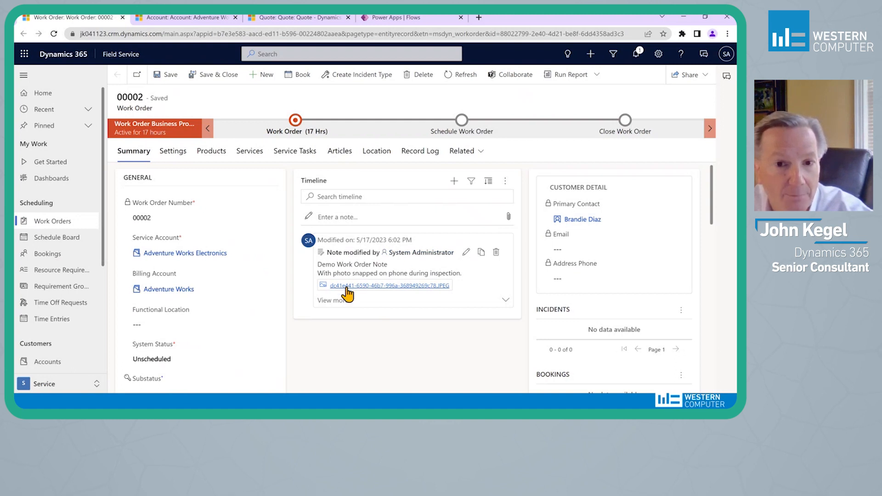
{"action": "mouse_move", "coordinate": [354, 261]}
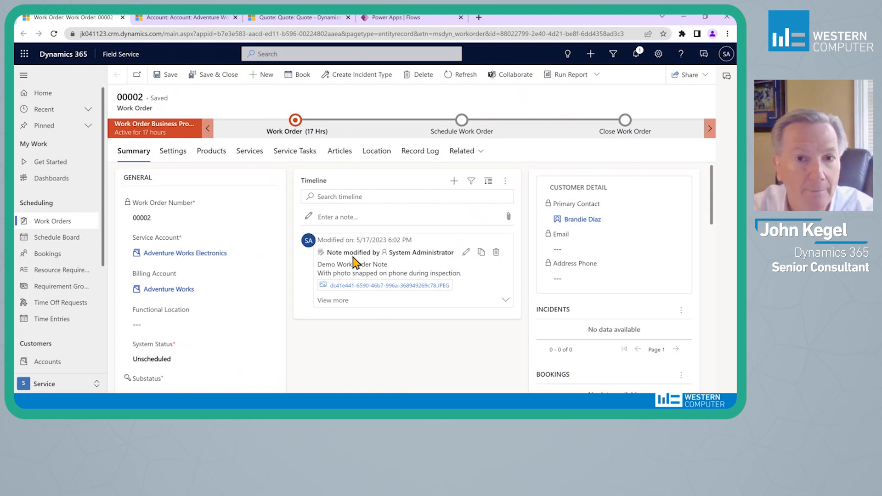
{"action": "mouse_move", "coordinate": [399, 106]}
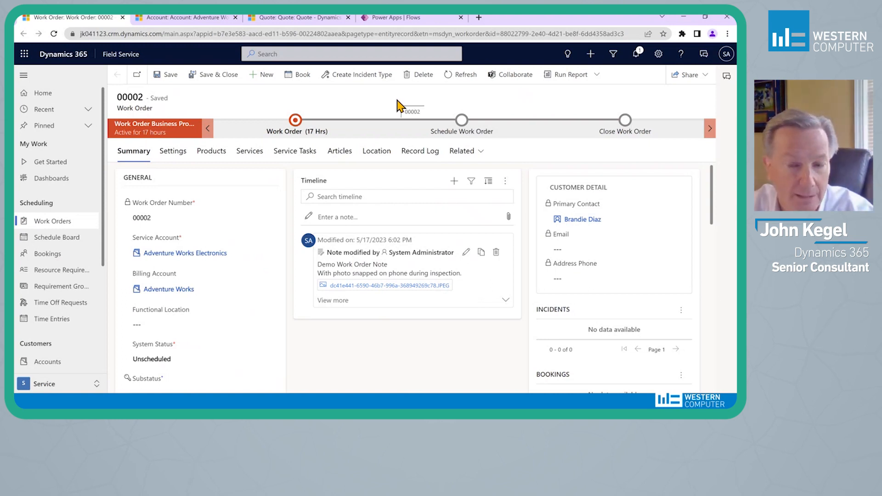
{"action": "mouse_move", "coordinate": [481, 108]}
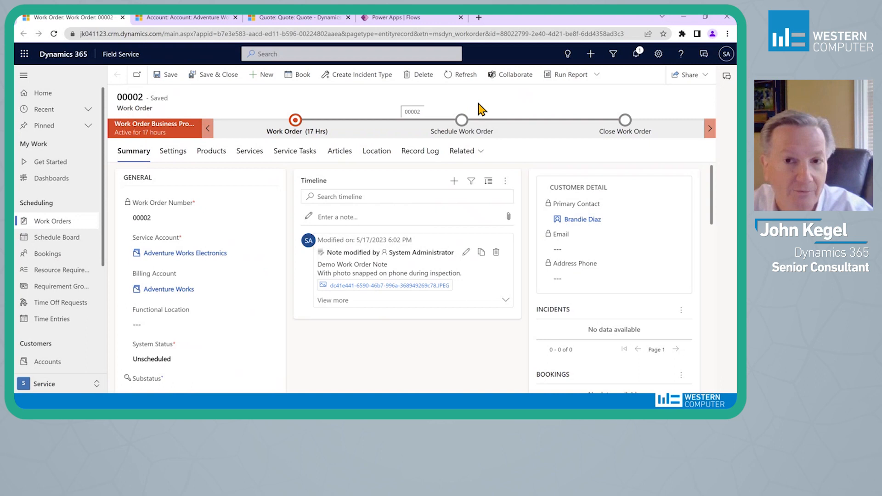
{"action": "mouse_move", "coordinate": [481, 243]}
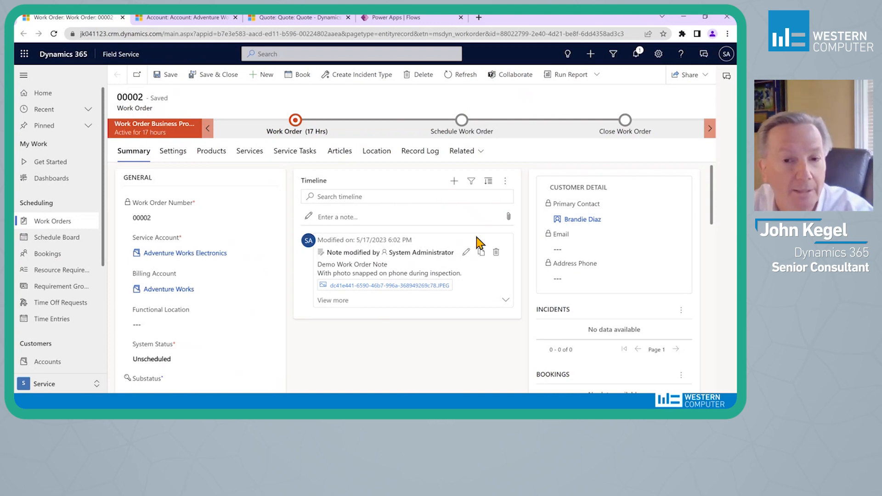
{"action": "mouse_move", "coordinate": [421, 276]}
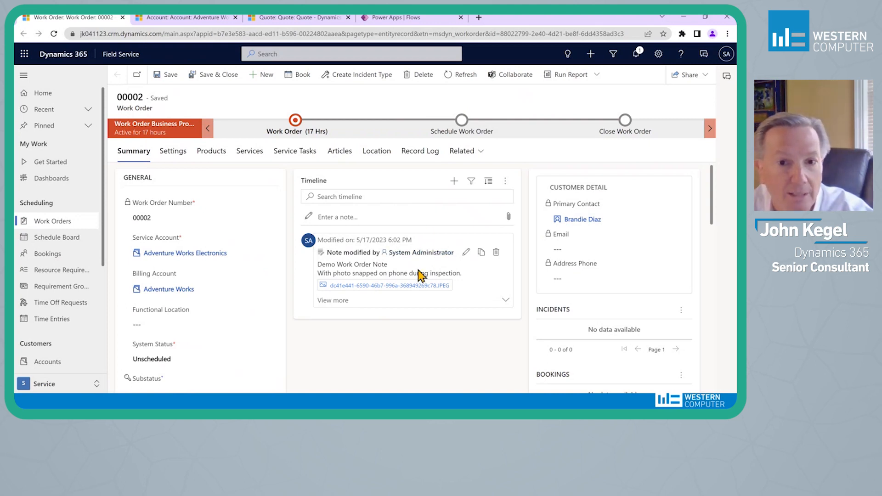
{"action": "mouse_move", "coordinate": [391, 286]}
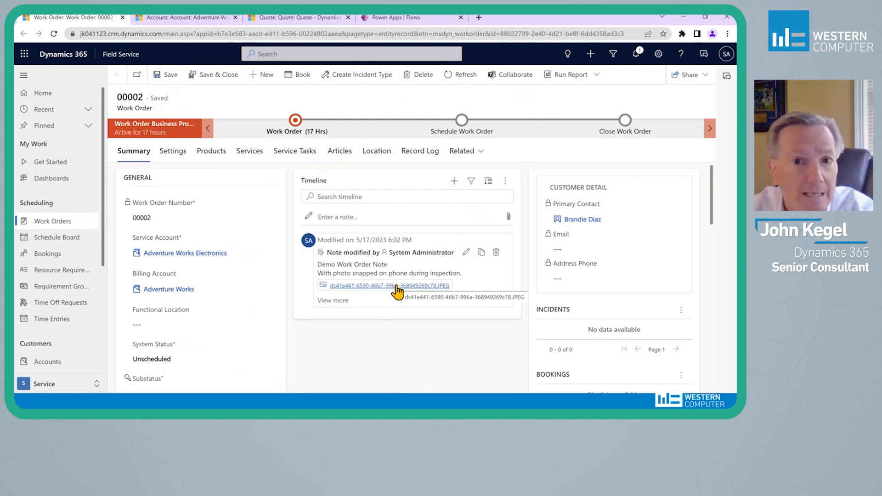
Step: Open work order 00002's related SharePoint Documents grid and start an upload
{"action": "left_click", "coordinate": [462, 151]}
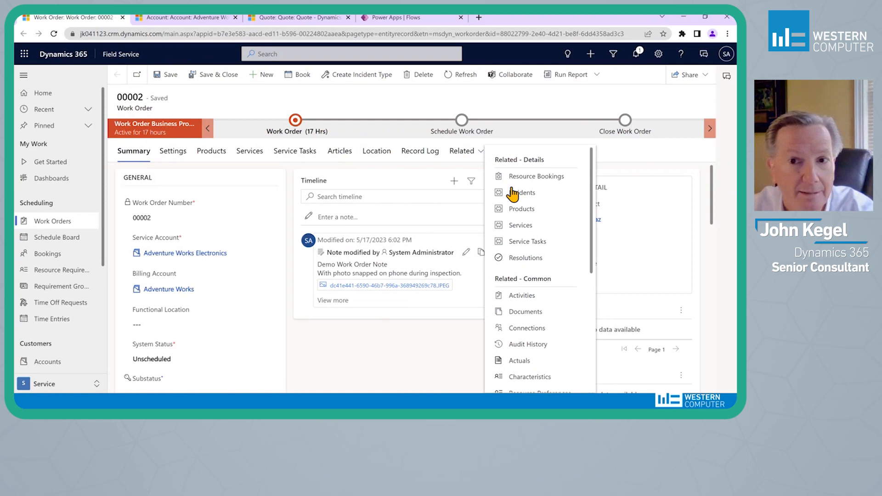
{"action": "mouse_move", "coordinate": [518, 319]}
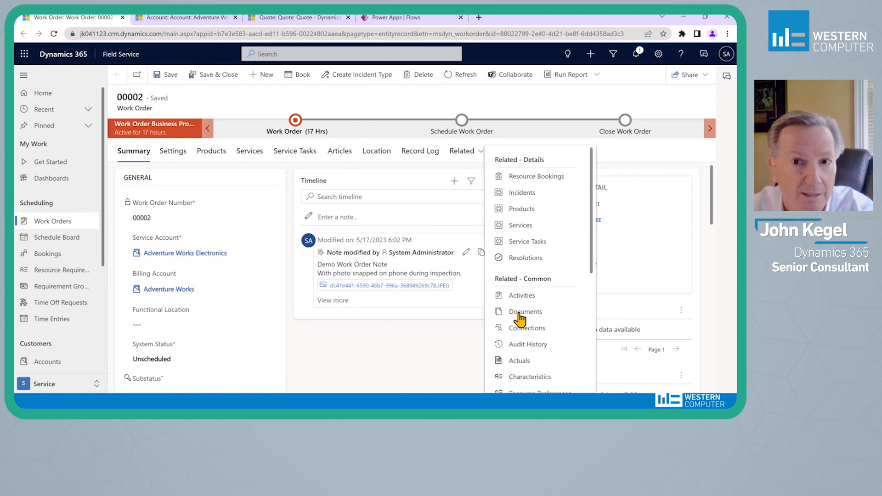
{"action": "left_click", "coordinate": [524, 312]}
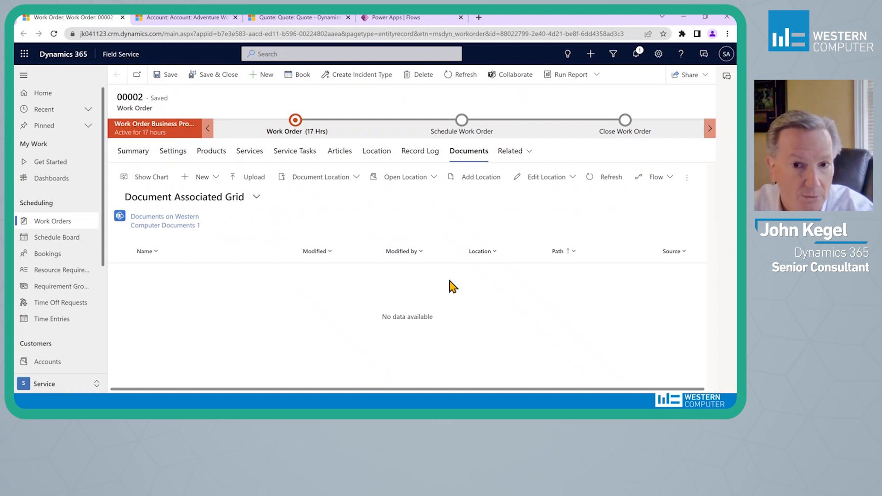
{"action": "mouse_move", "coordinate": [413, 292]}
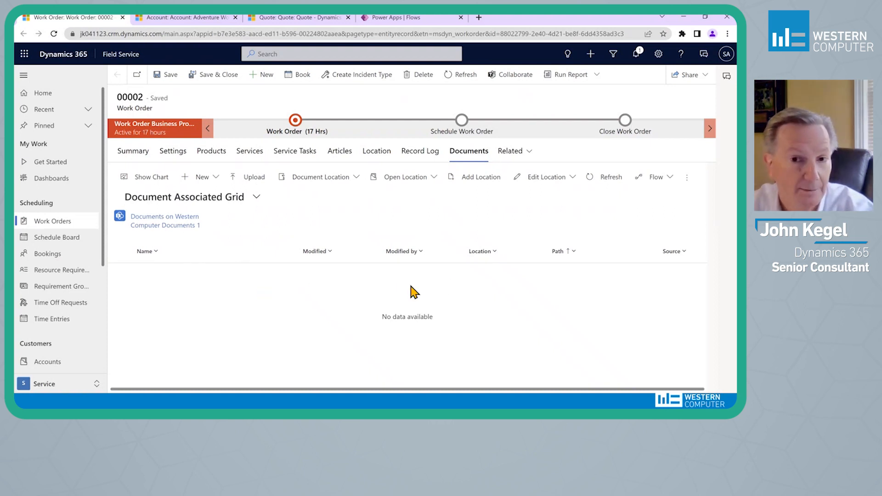
{"action": "mouse_move", "coordinate": [335, 290]}
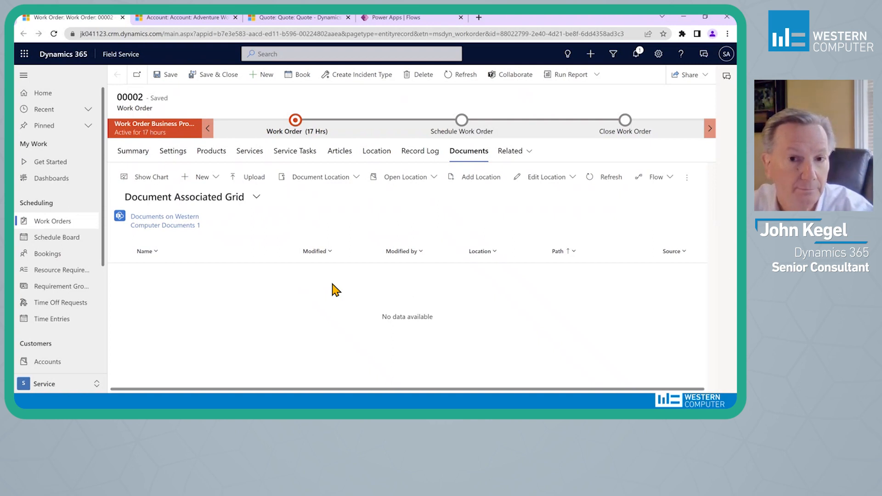
{"action": "mouse_move", "coordinate": [194, 35]}
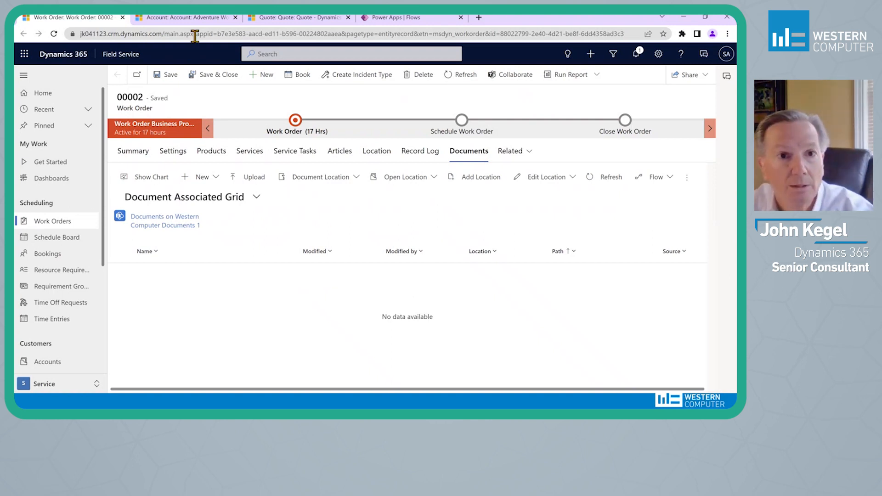
{"action": "mouse_move", "coordinate": [194, 203]}
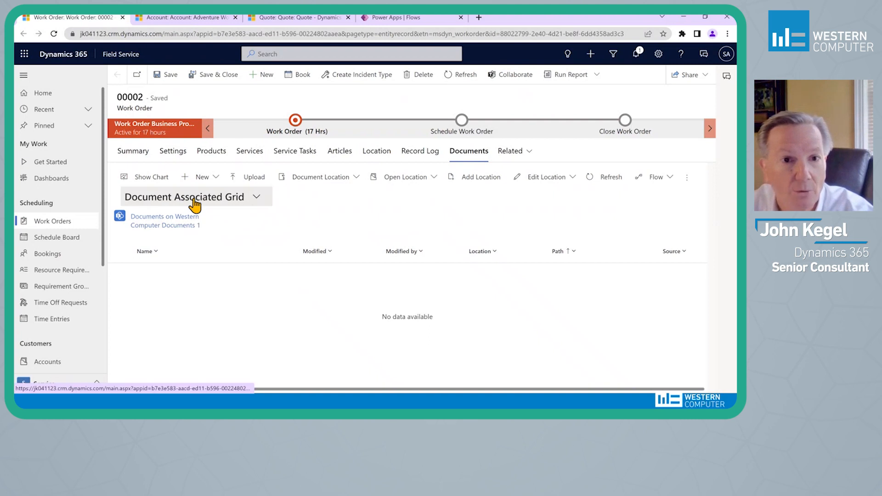
{"action": "mouse_move", "coordinate": [254, 176]}
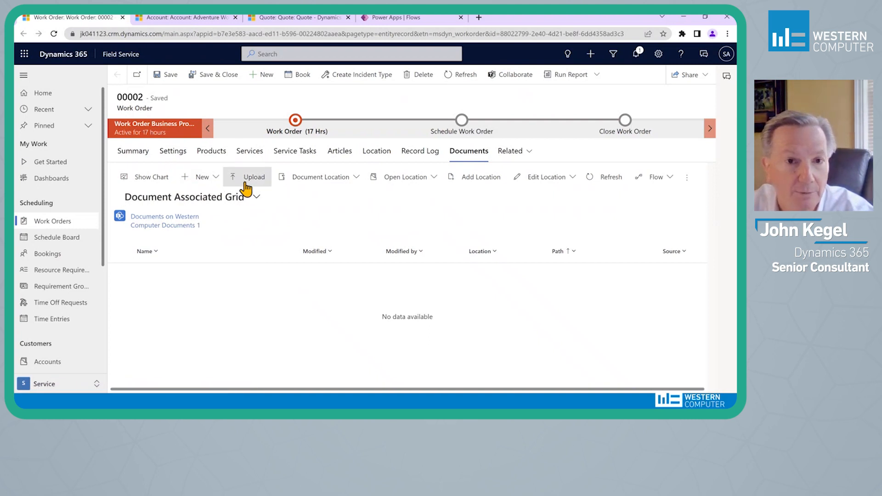
{"action": "left_click", "coordinate": [254, 176]}
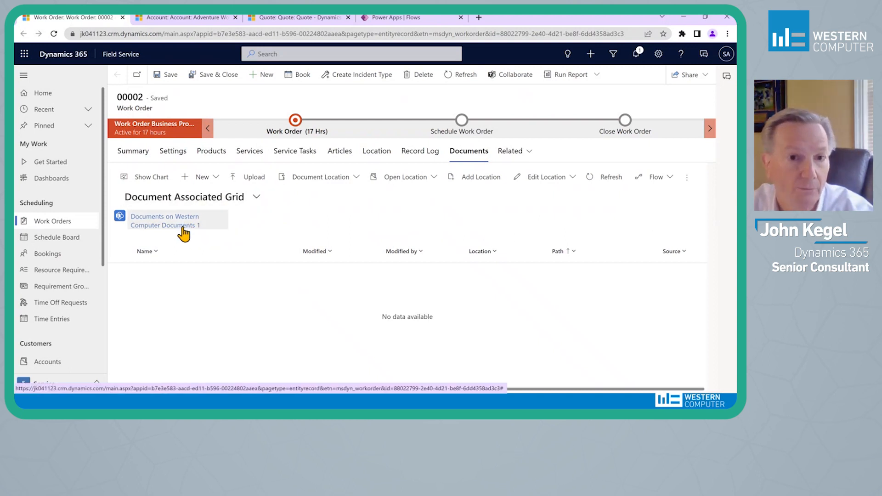
{"action": "mouse_move", "coordinate": [329, 228]}
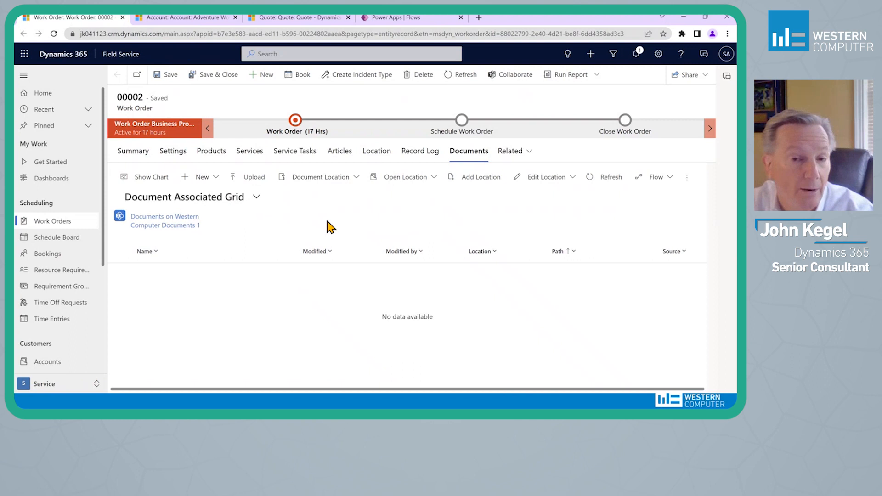
{"action": "mouse_move", "coordinate": [339, 296]}
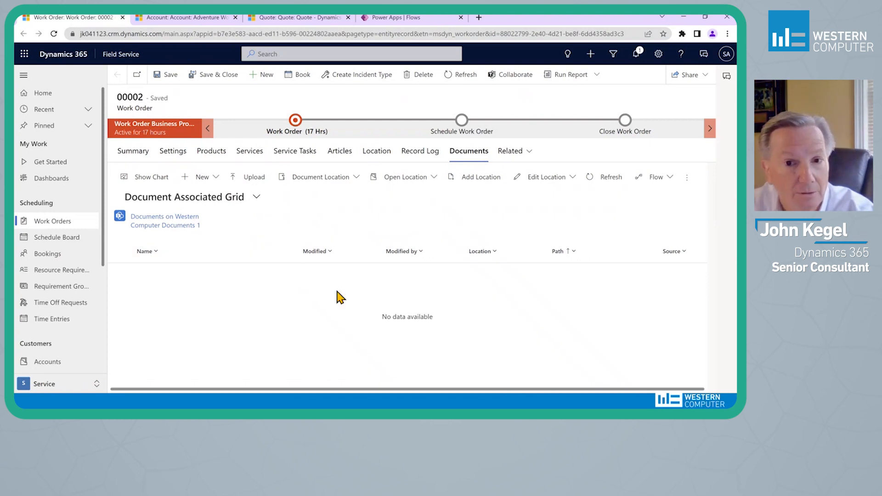
{"action": "mouse_move", "coordinate": [267, 287]}
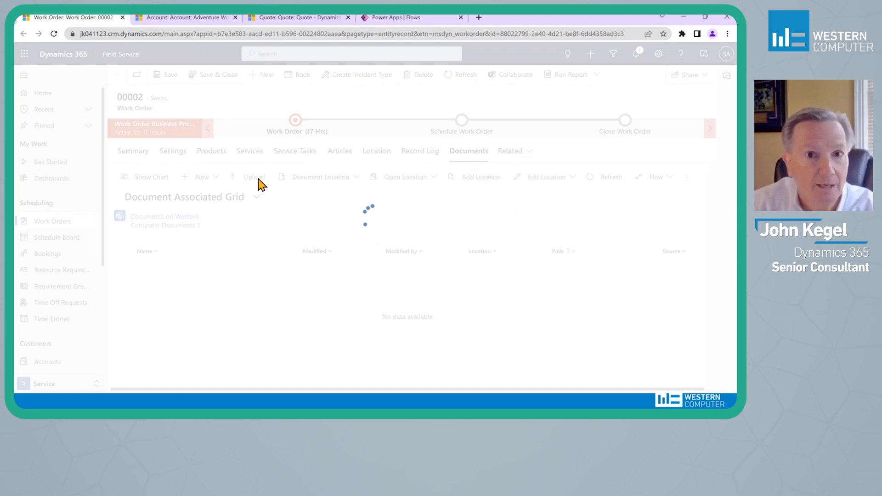
Step: Upload Fortnight Fridays JK050523.docx to the work order's SharePoint documents
{"action": "left_click", "coordinate": [253, 176]}
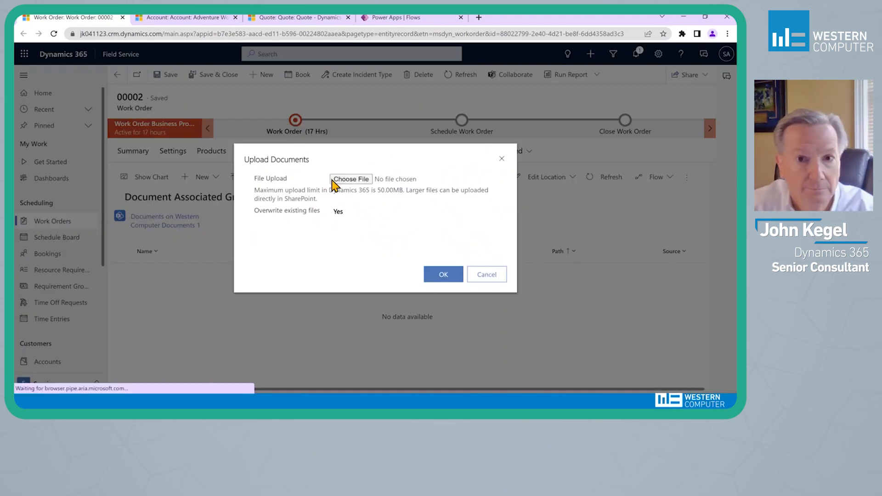
{"action": "left_click", "coordinate": [443, 274]}
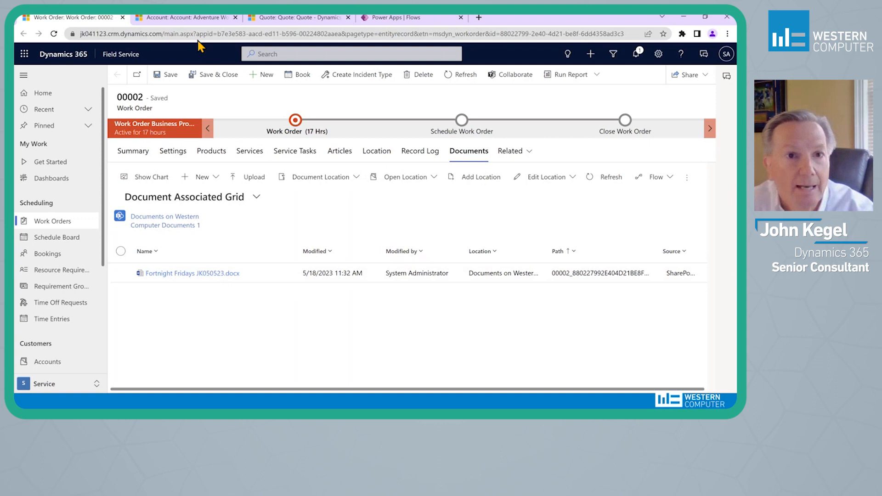
Step: Switch to the Adventure Works Electronics account tab to review its timeline note
{"action": "left_click", "coordinate": [186, 18]}
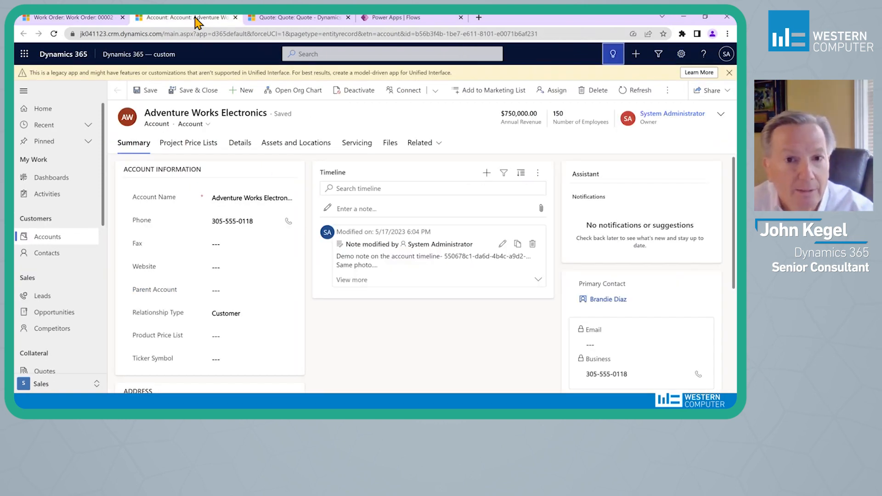
{"action": "mouse_move", "coordinate": [364, 251]}
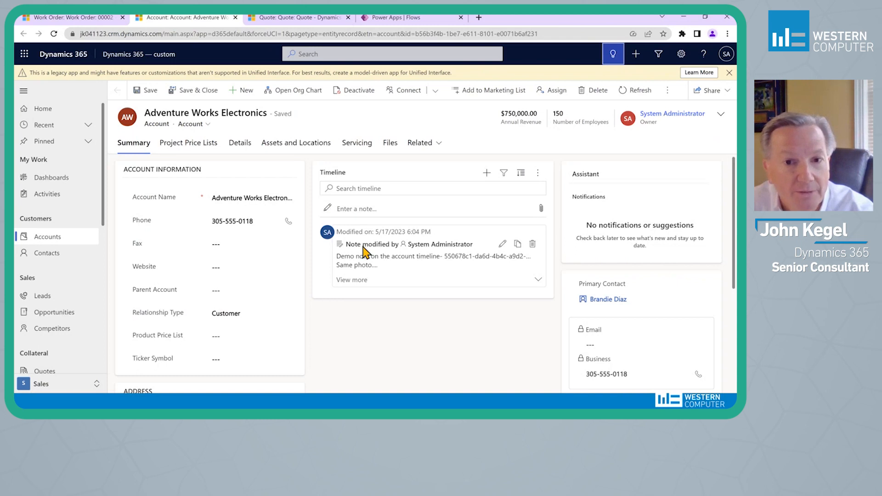
{"action": "mouse_move", "coordinate": [461, 257]}
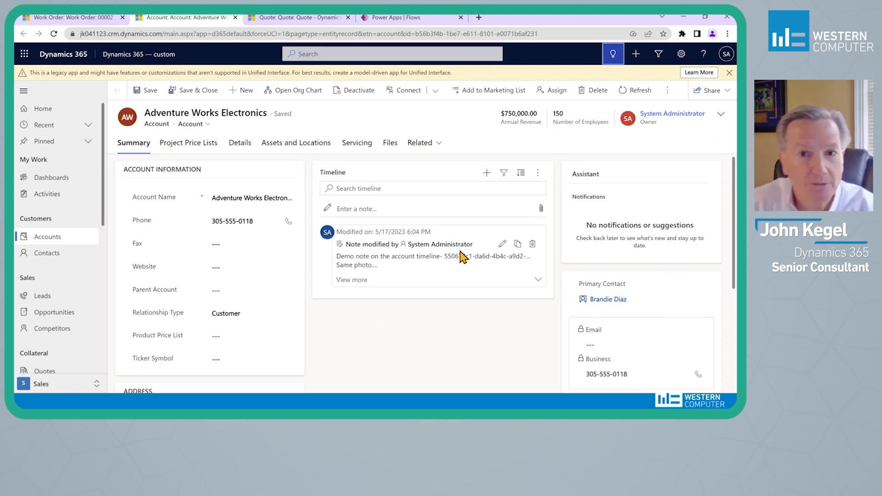
{"action": "mouse_move", "coordinate": [442, 244]}
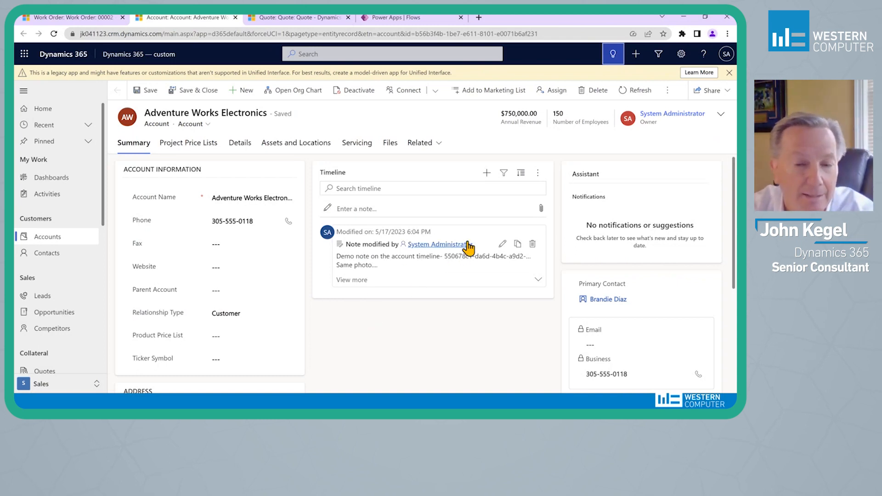
{"action": "mouse_move", "coordinate": [480, 296]}
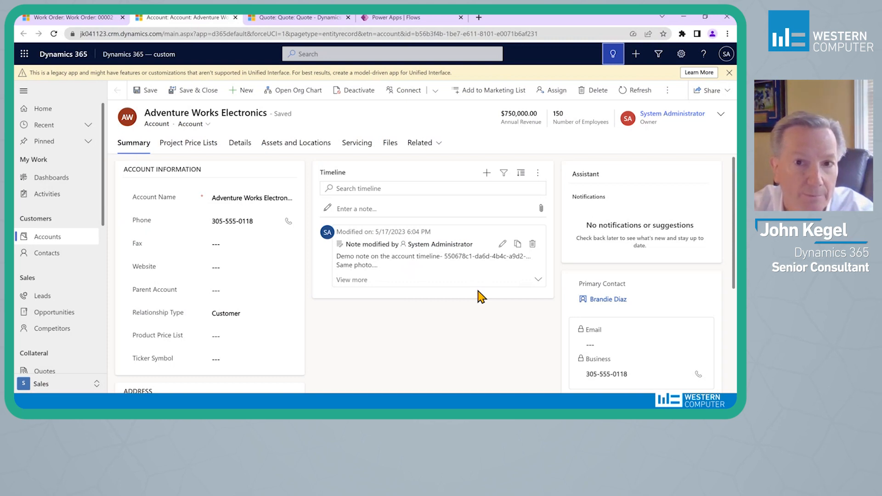
Step: View the account's Files grid holding the note's JPEG photo, then return to Summary
{"action": "left_click", "coordinate": [389, 143]}
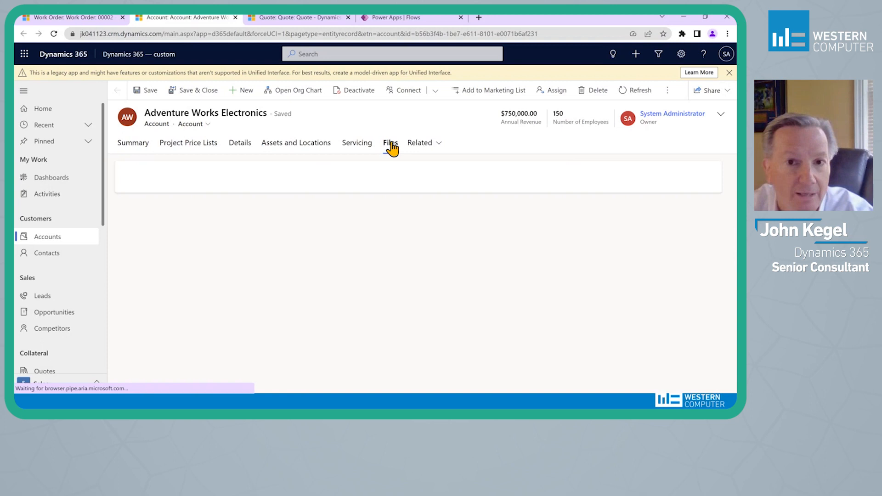
{"action": "left_click", "coordinate": [389, 142]}
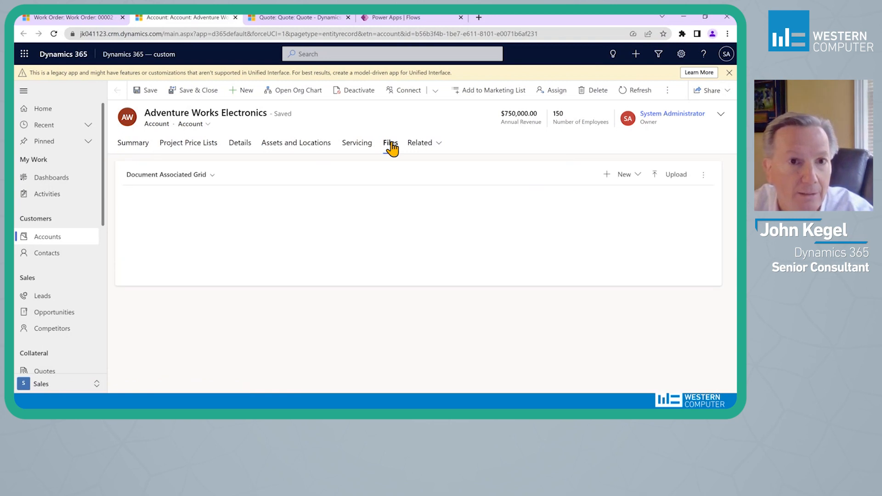
{"action": "left_click", "coordinate": [391, 143]}
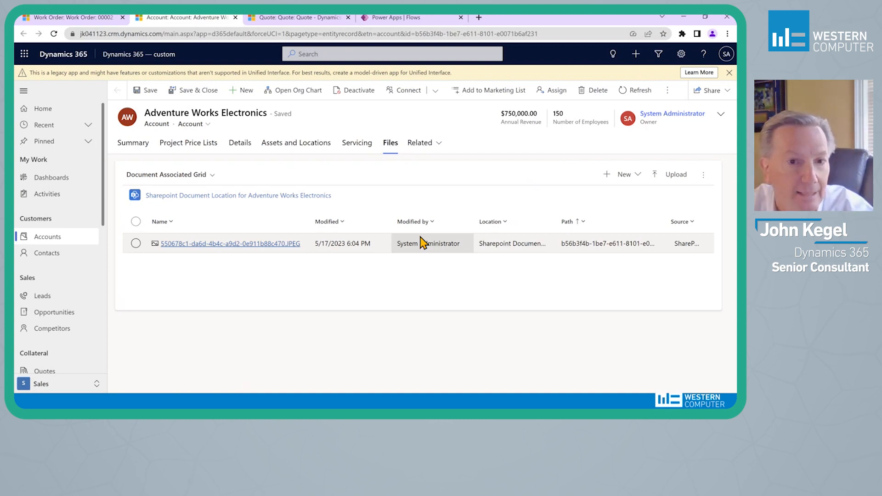
{"action": "mouse_move", "coordinate": [230, 243]}
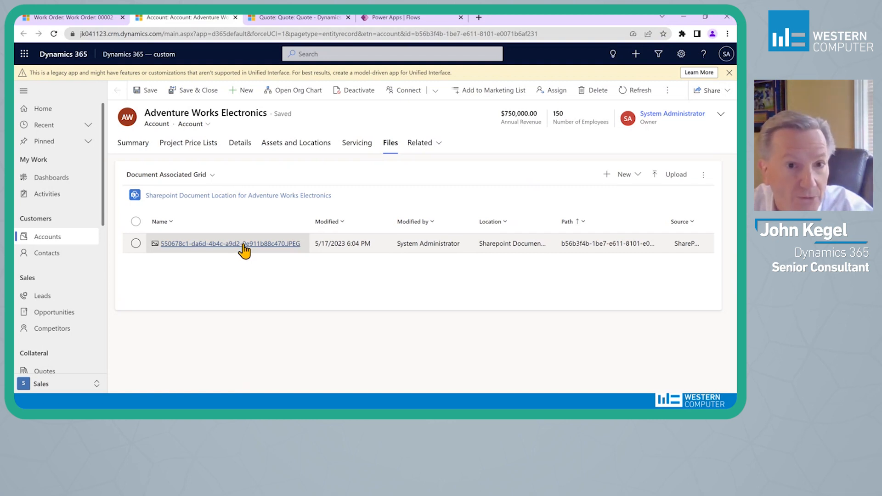
{"action": "mouse_move", "coordinate": [205, 245]}
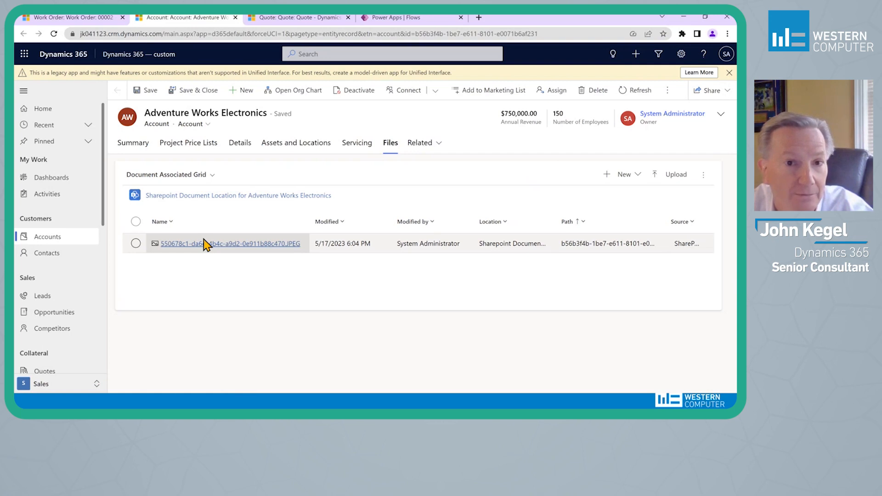
{"action": "left_click", "coordinate": [133, 143]}
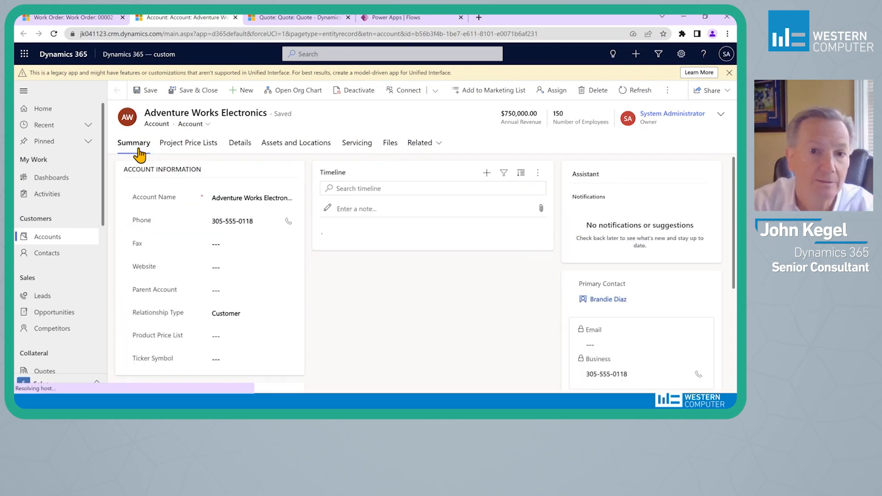
Step: Draft note 'Demo File move' reading 'This is gonna be great' with Fortnight Fridays JK050523.docx attached
{"action": "left_click", "coordinate": [486, 173]}
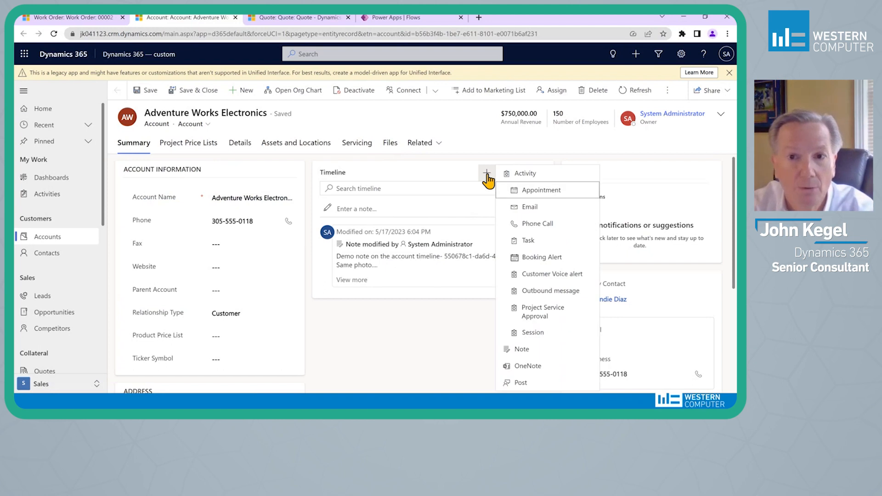
{"action": "mouse_move", "coordinate": [522, 348]}
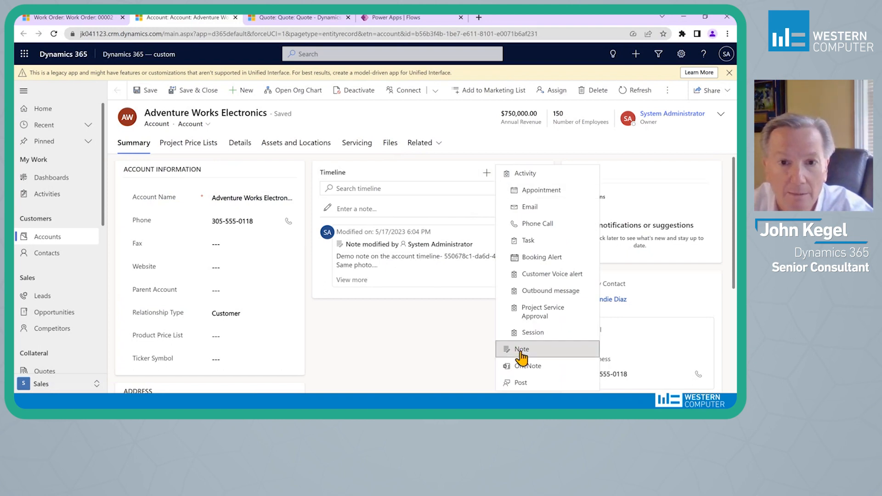
{"action": "left_click", "coordinate": [522, 349]}
{"action": "type", "text": "This is gonna be"}
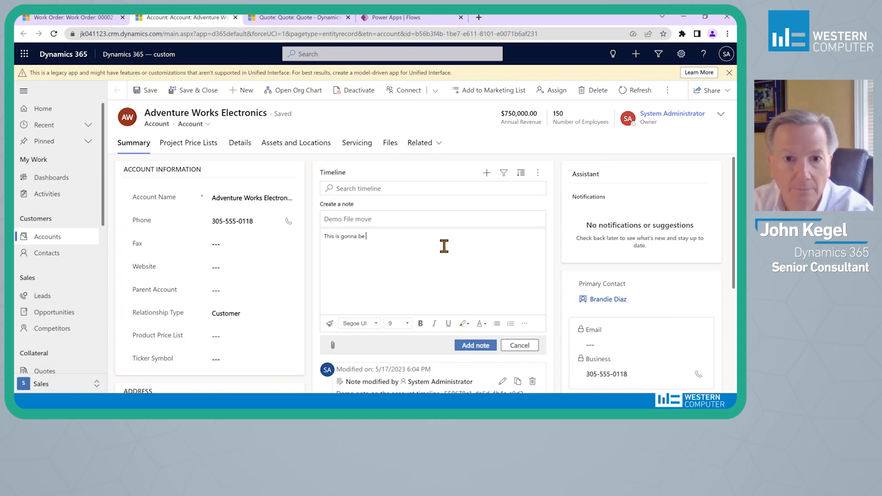
{"action": "type", "text": "great"}
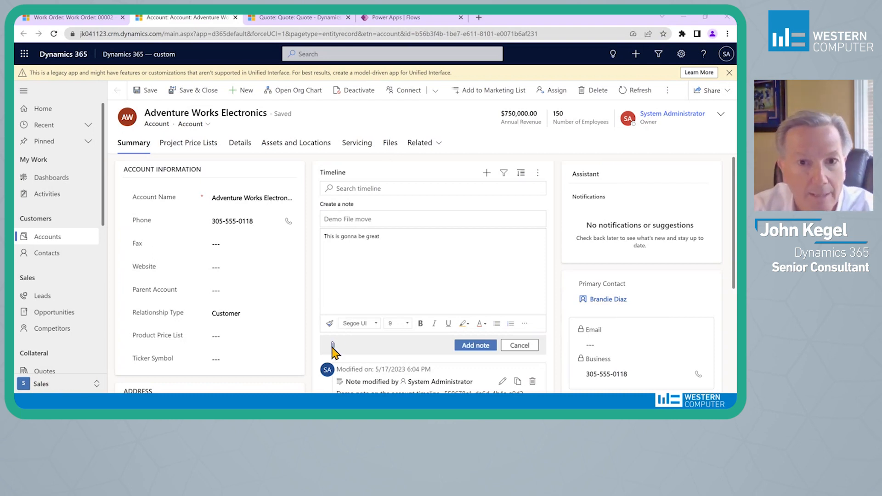
{"action": "left_click", "coordinate": [332, 346]}
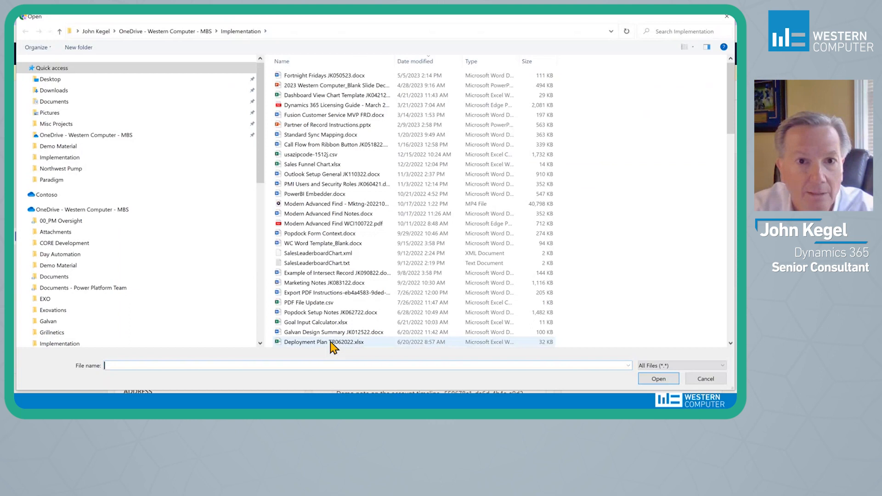
{"action": "left_click", "coordinate": [324, 75]}
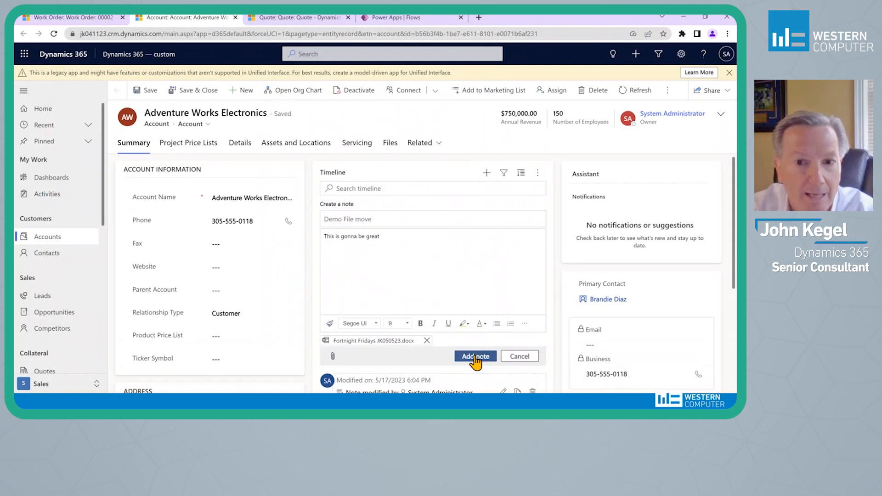
Step: Add the note and refresh the account until its attachment becomes a SharePoint link
{"action": "left_click", "coordinate": [475, 356]}
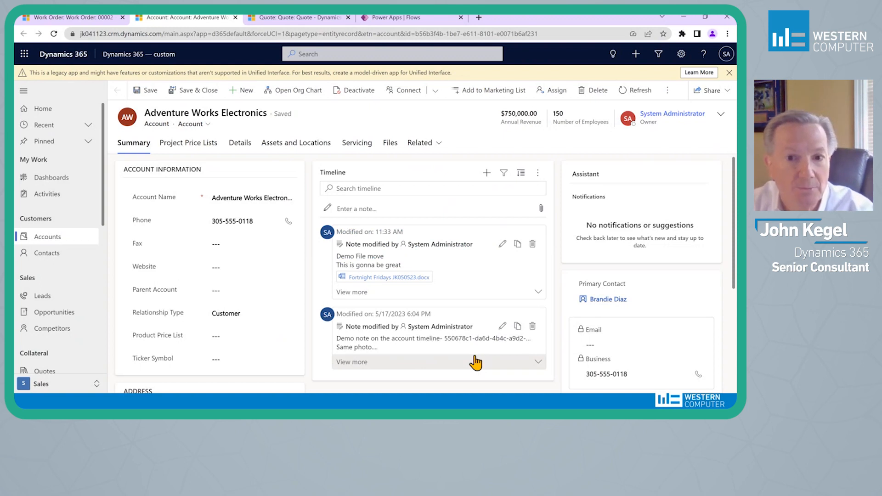
{"action": "mouse_move", "coordinate": [398, 209]}
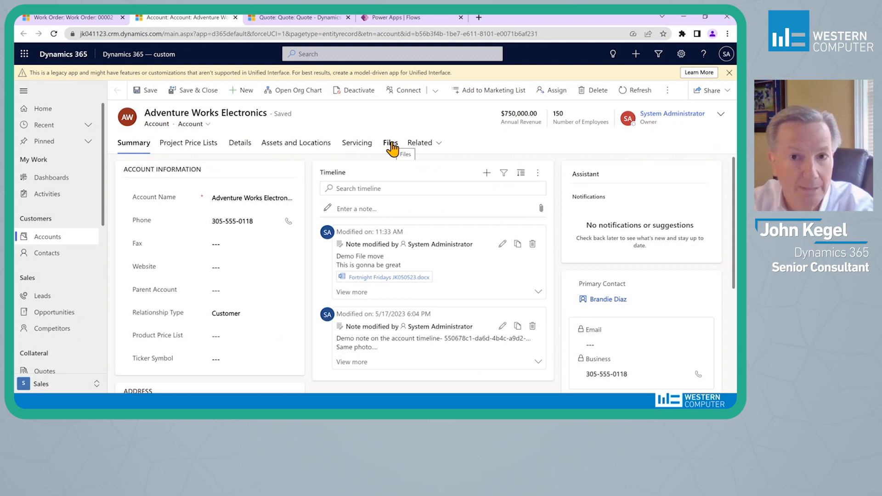
{"action": "mouse_move", "coordinate": [409, 173]}
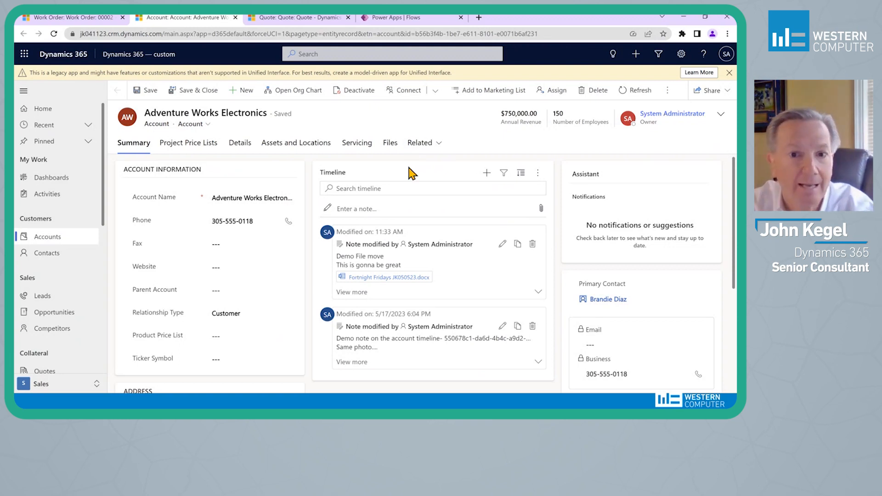
{"action": "mouse_move", "coordinate": [433, 256]}
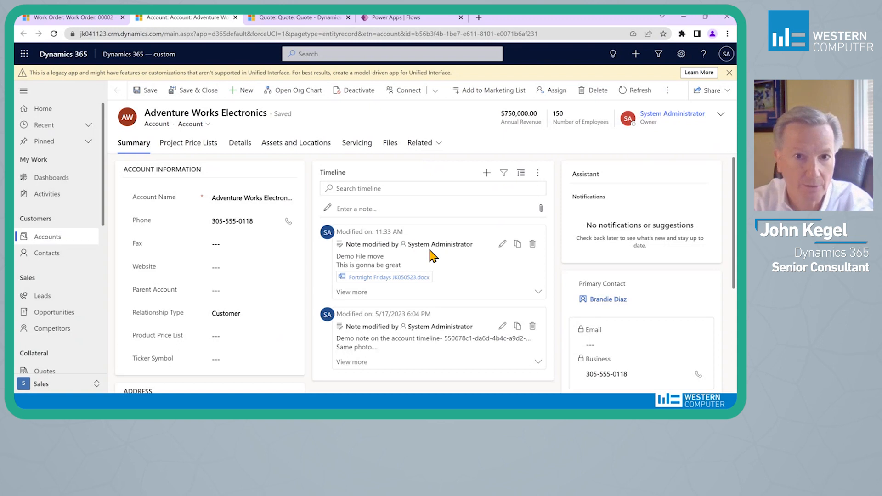
{"action": "mouse_move", "coordinate": [416, 110]}
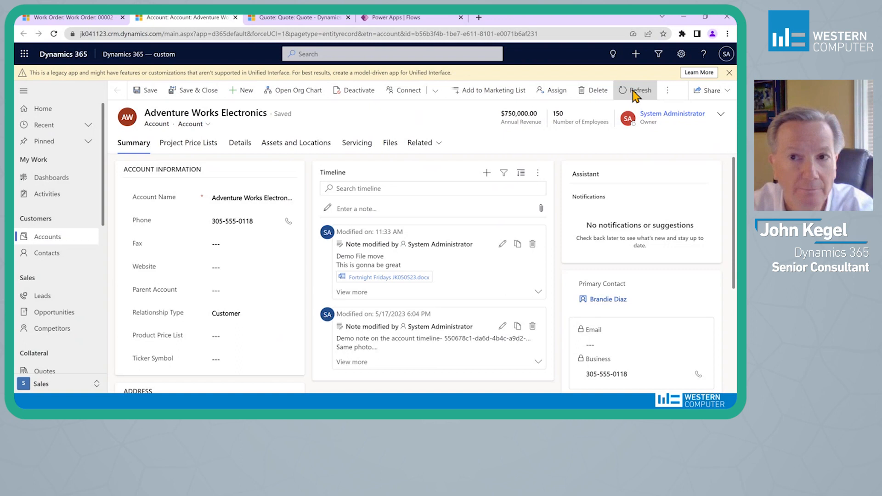
{"action": "left_click", "coordinate": [635, 90]}
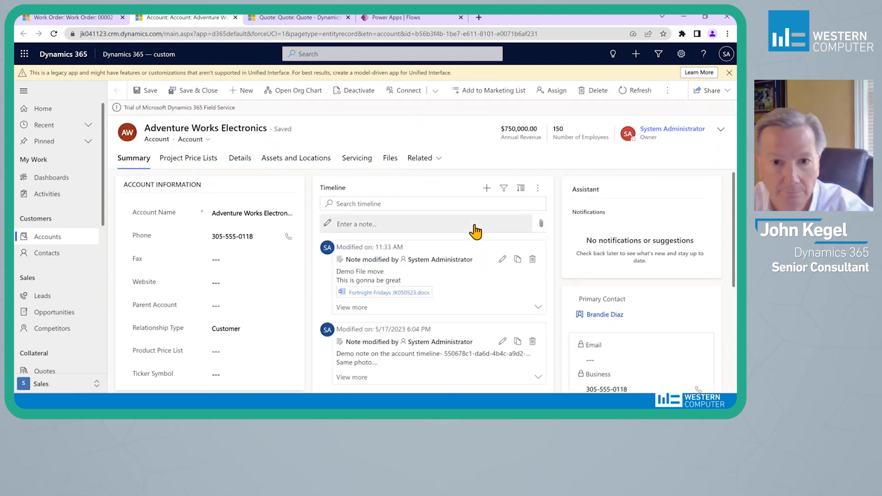
{"action": "left_click", "coordinate": [635, 90]}
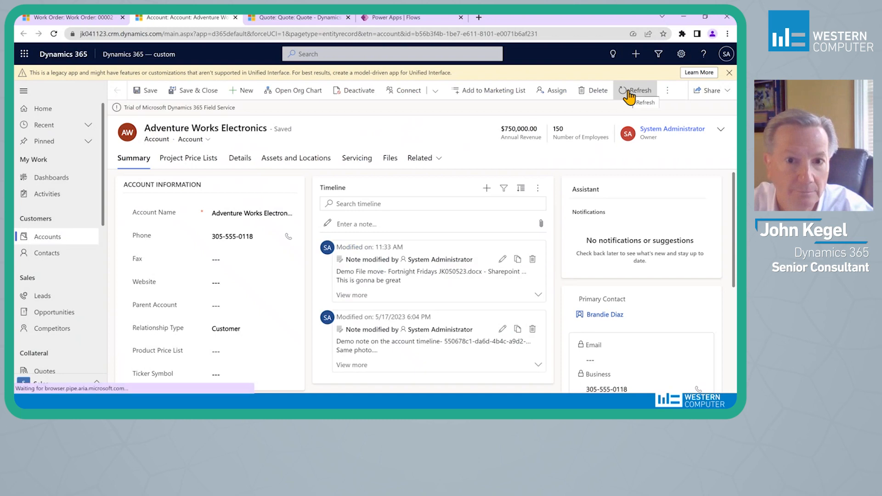
{"action": "left_click", "coordinate": [635, 90]}
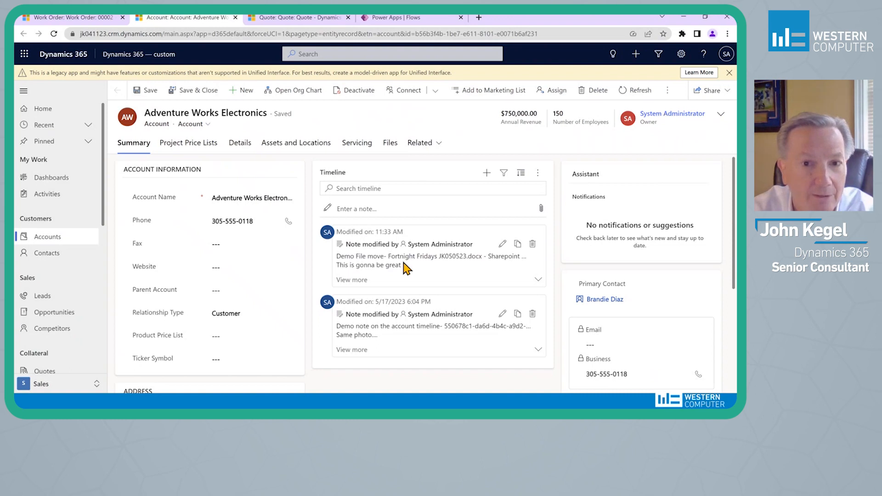
{"action": "mouse_move", "coordinate": [394, 169]}
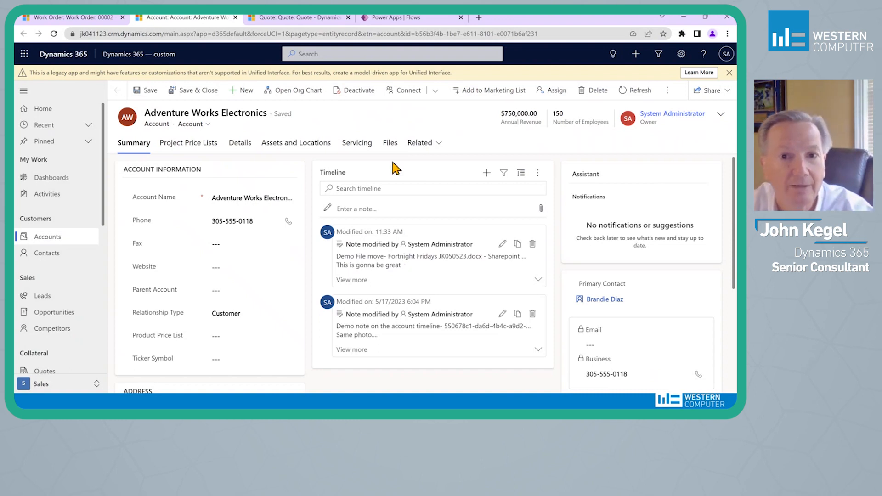
Step: Verify Fortnight Fridays JK050523.docx in the account's Files grid, then switch to the quote tab
{"action": "left_click", "coordinate": [389, 143]}
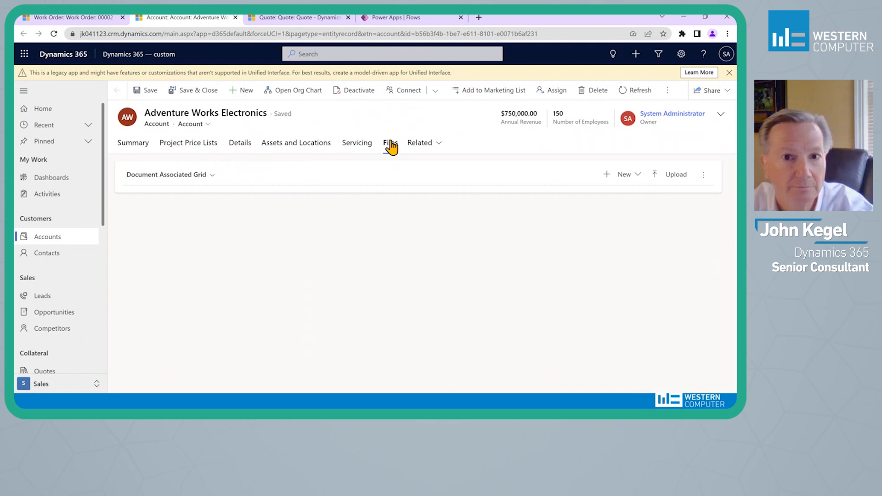
{"action": "left_click", "coordinate": [391, 142]}
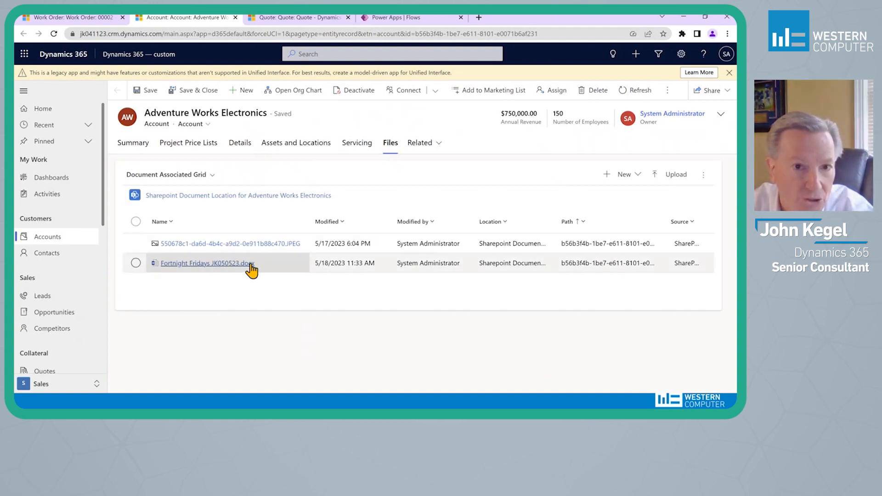
{"action": "mouse_move", "coordinate": [342, 269]}
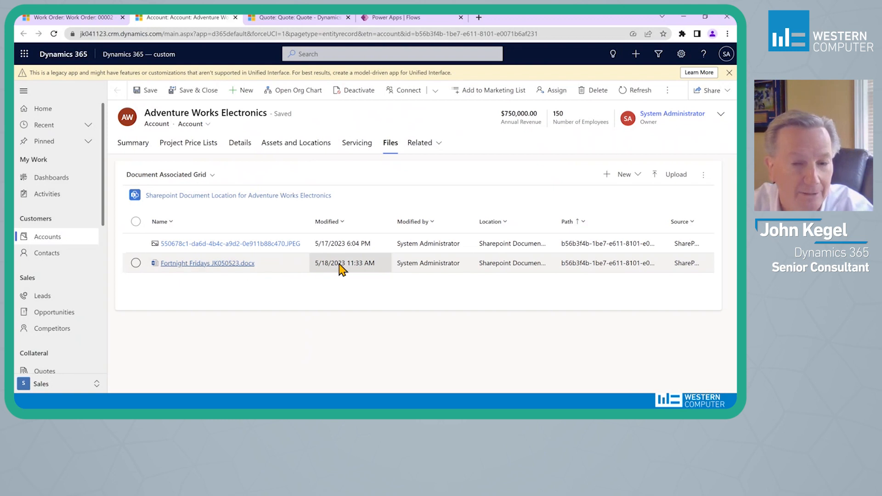
{"action": "mouse_move", "coordinate": [346, 270]}
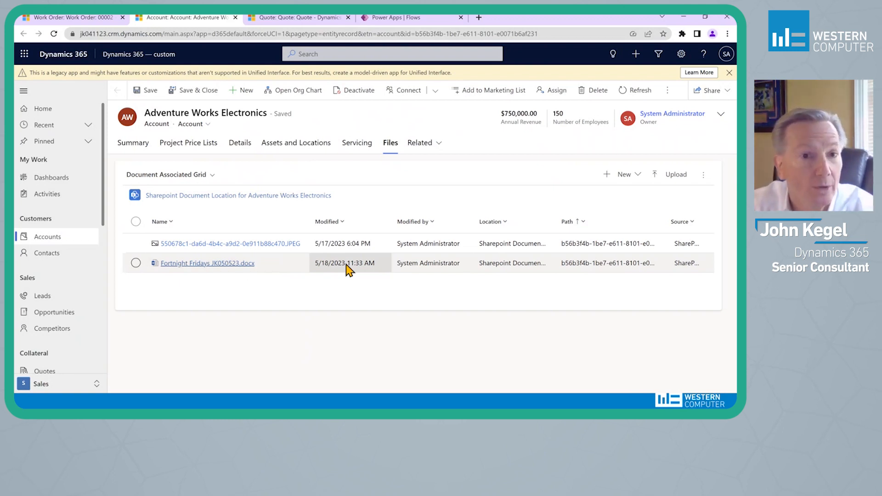
{"action": "left_click", "coordinate": [133, 142]}
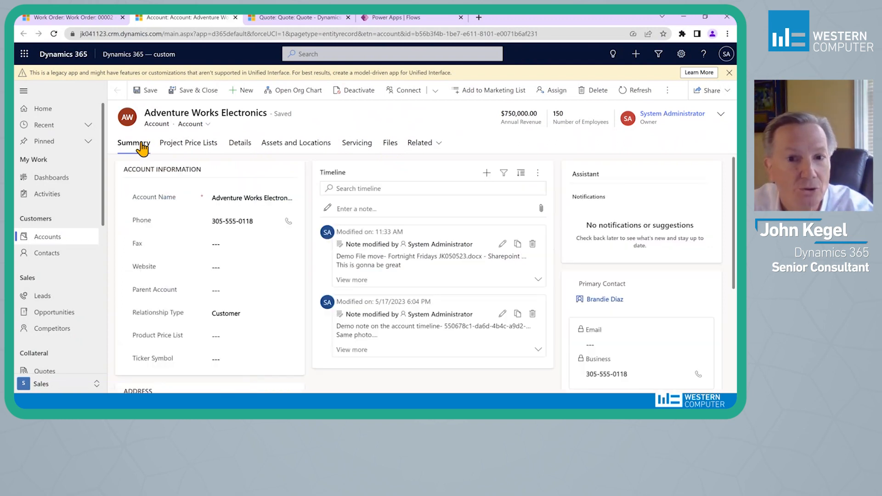
{"action": "mouse_move", "coordinate": [386, 138]}
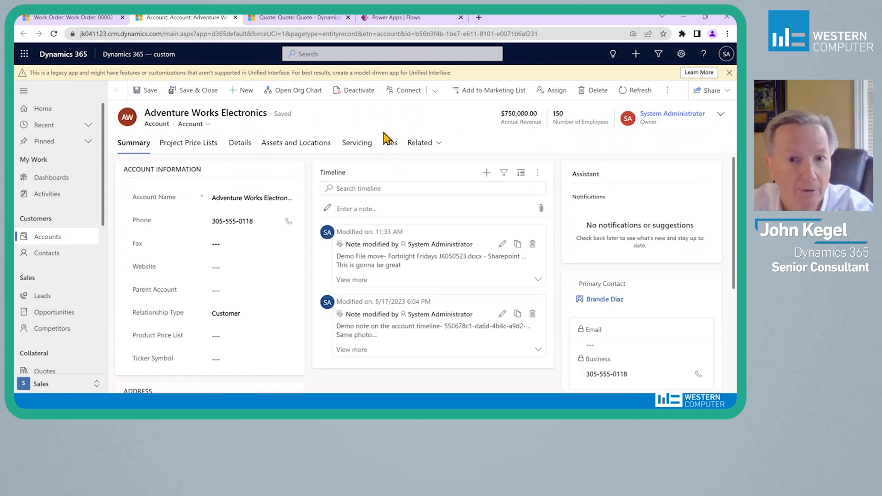
{"action": "mouse_move", "coordinate": [437, 248]}
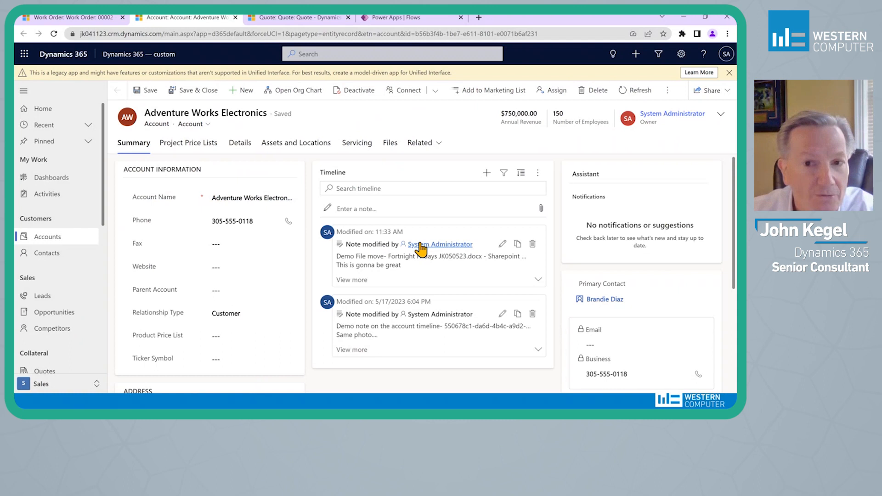
{"action": "mouse_move", "coordinate": [369, 252]}
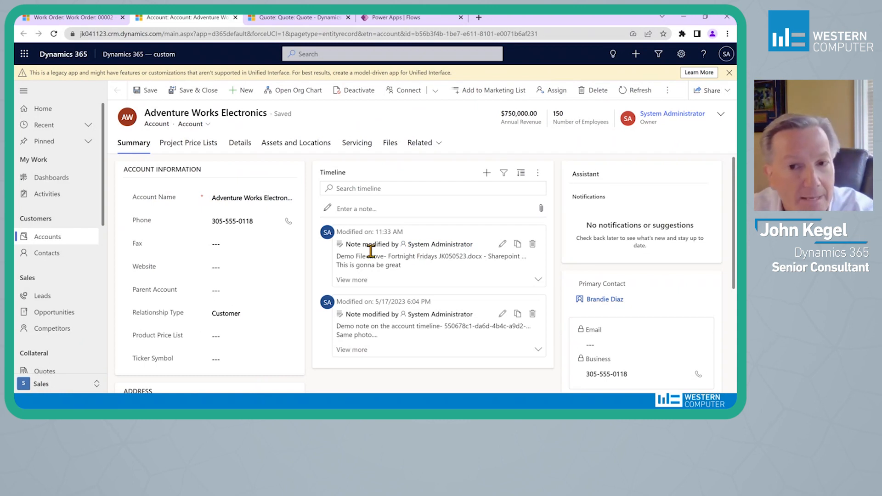
{"action": "mouse_move", "coordinate": [434, 252]}
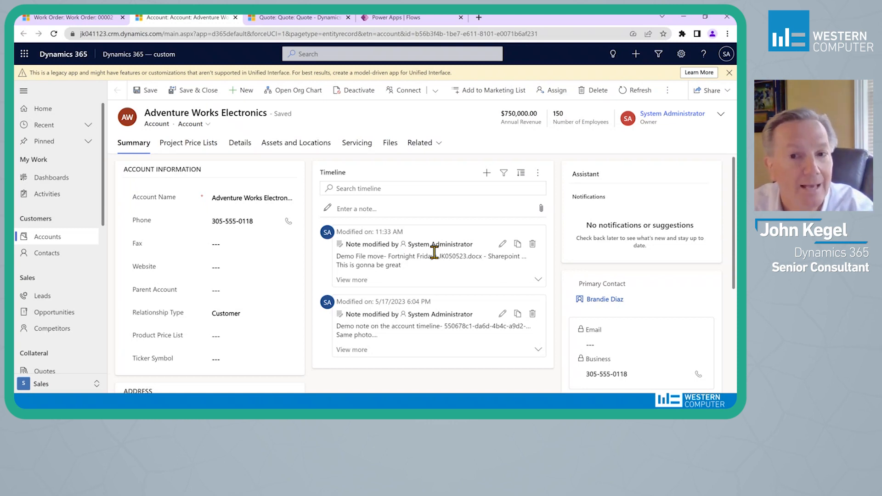
{"action": "mouse_move", "coordinate": [406, 258]}
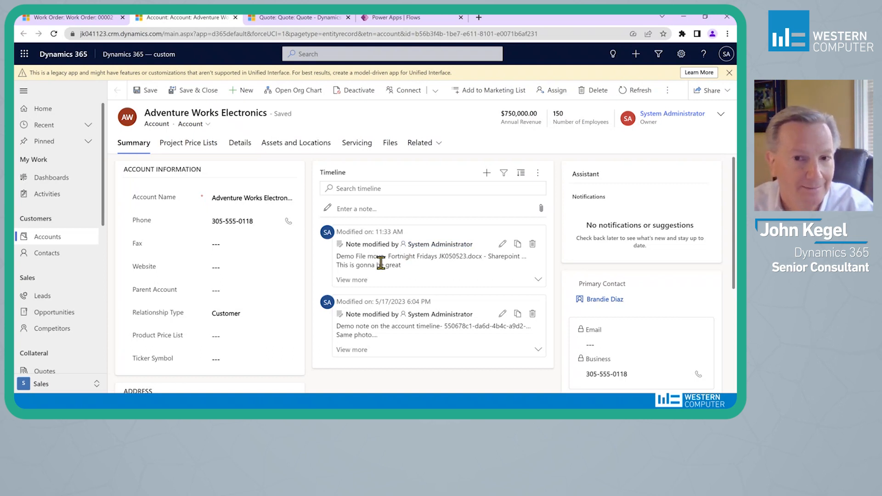
{"action": "mouse_move", "coordinate": [363, 265]}
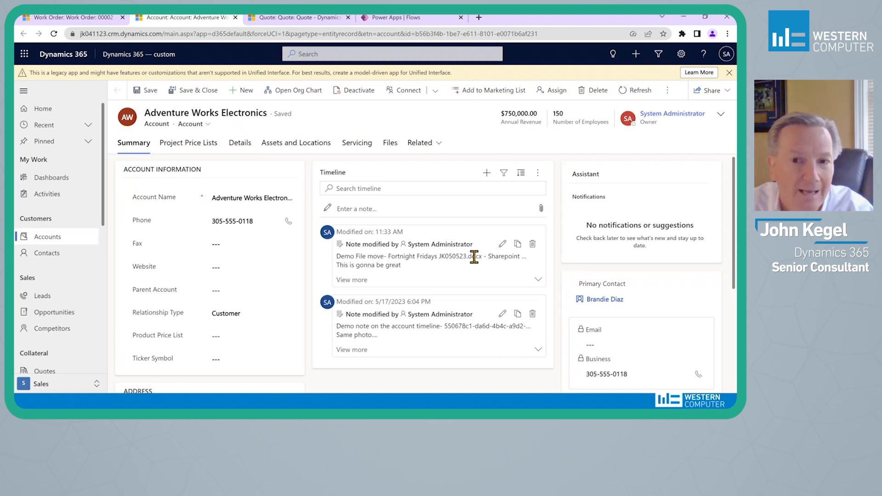
{"action": "mouse_move", "coordinate": [521, 256]}
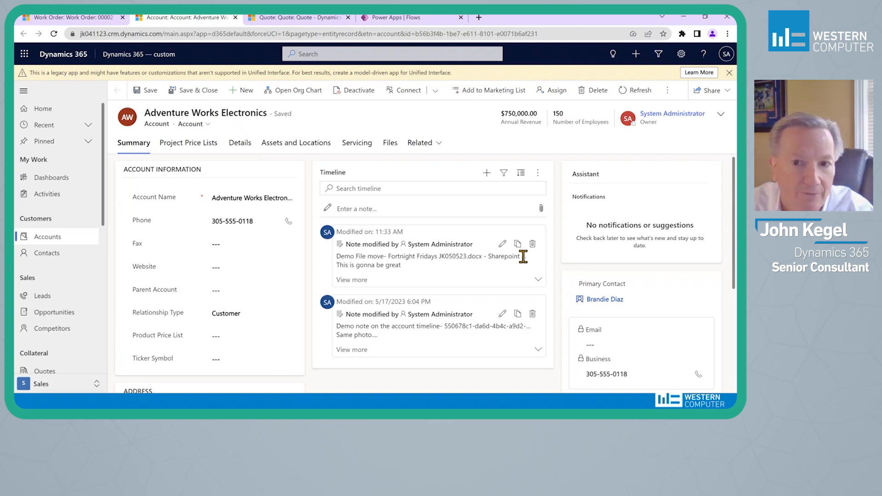
{"action": "mouse_move", "coordinate": [532, 264]}
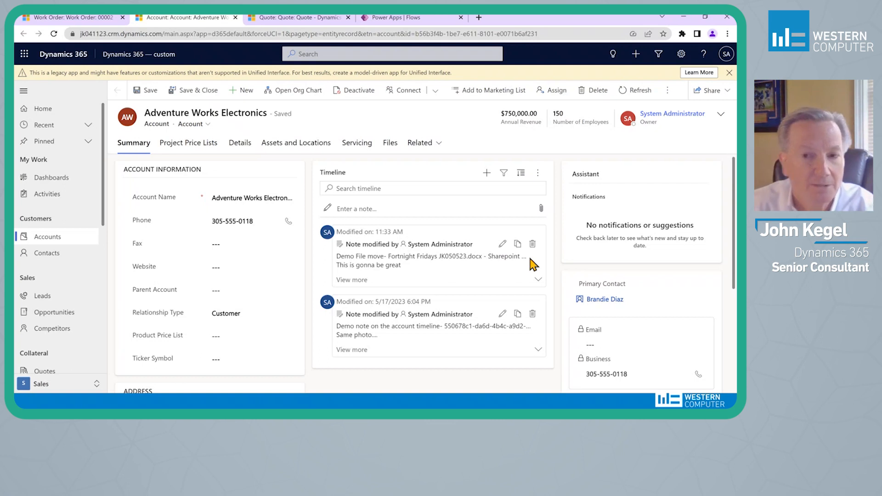
{"action": "mouse_move", "coordinate": [407, 161]}
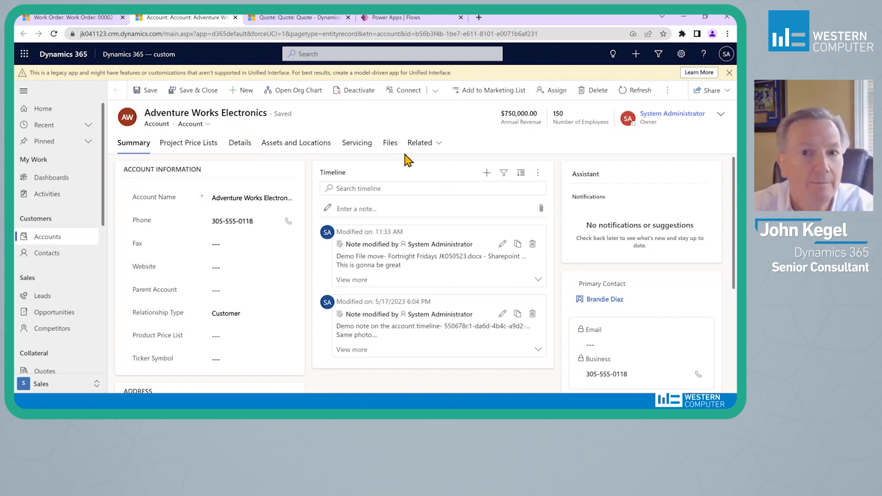
{"action": "left_click", "coordinate": [389, 142]}
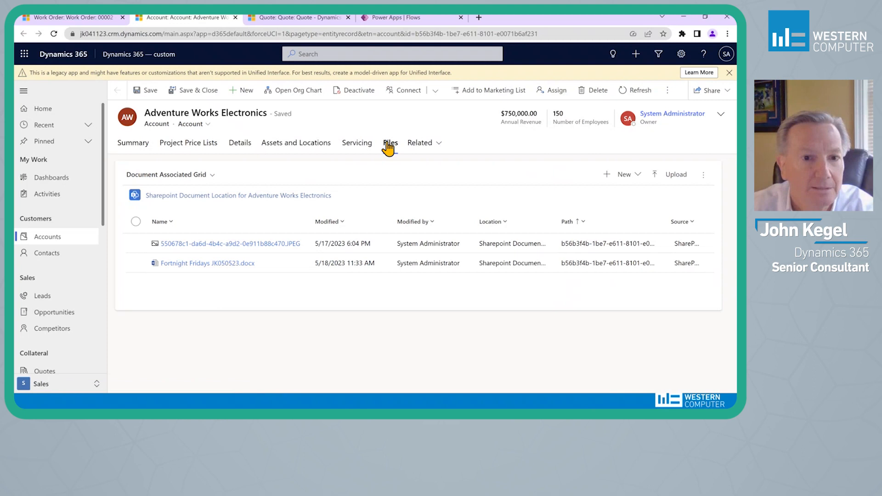
{"action": "left_click", "coordinate": [390, 142]}
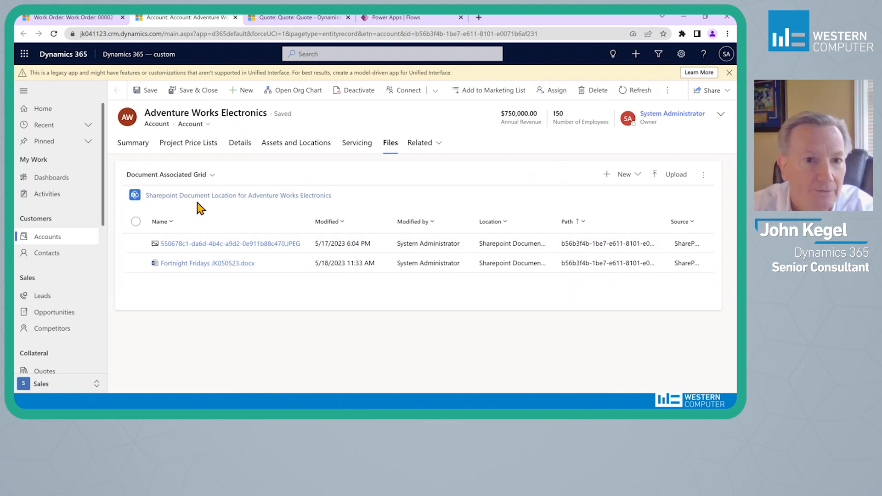
{"action": "mouse_move", "coordinate": [206, 263]}
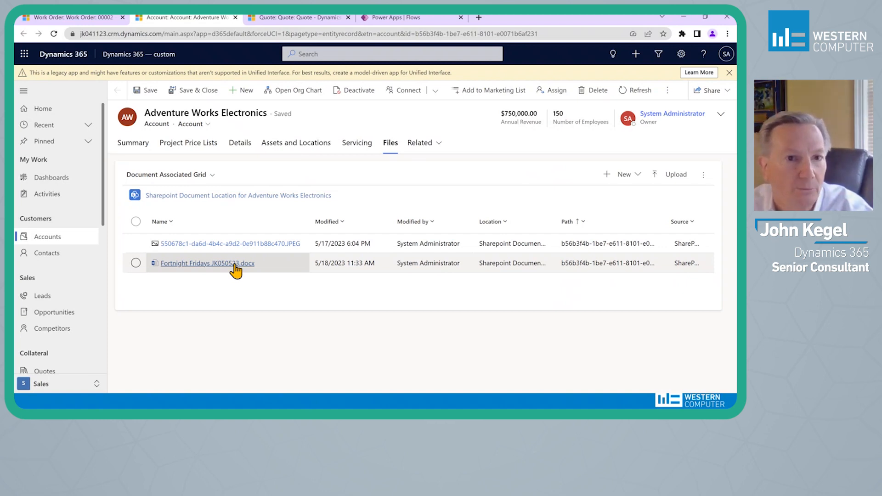
{"action": "left_click", "coordinate": [133, 142]}
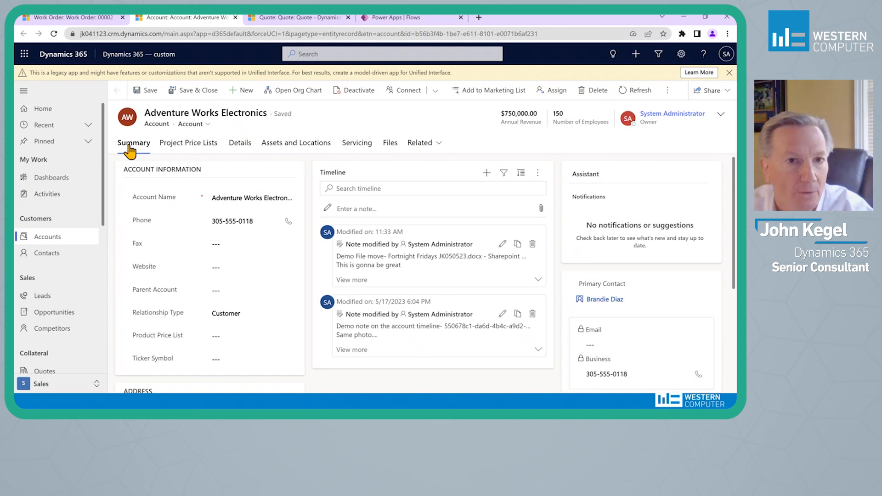
{"action": "left_click", "coordinate": [292, 18]}
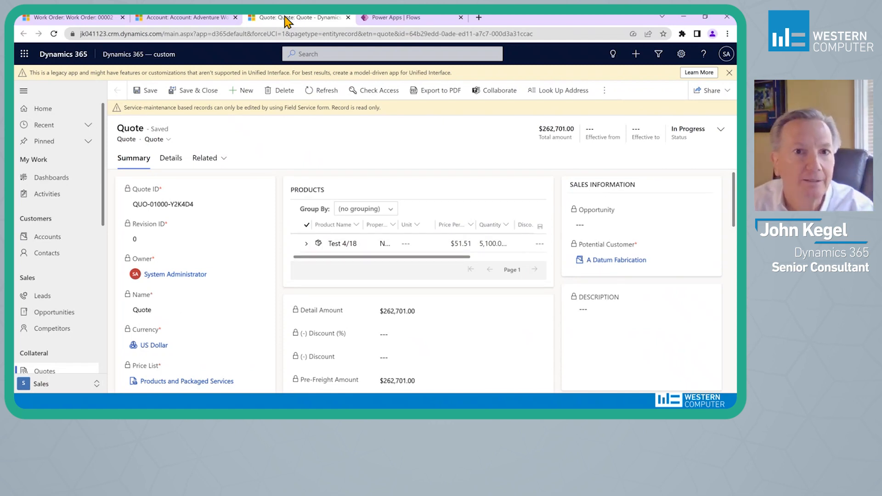
{"action": "mouse_move", "coordinate": [406, 120]}
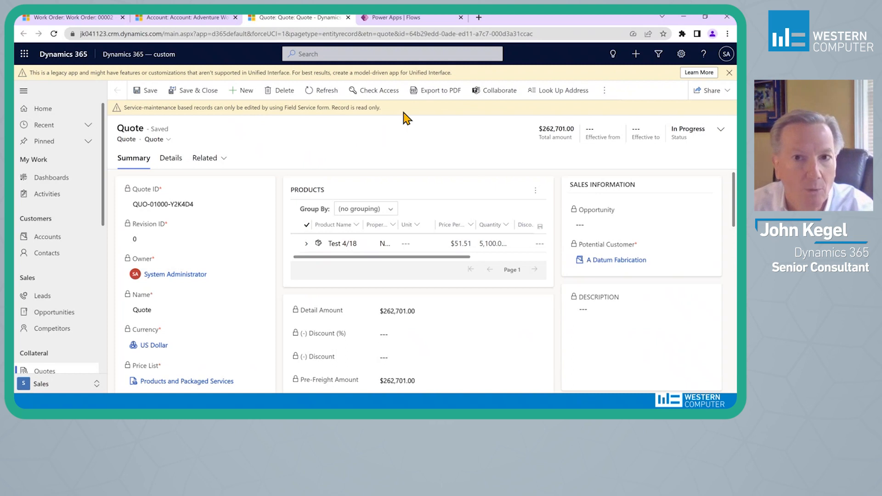
{"action": "mouse_move", "coordinate": [435, 90]}
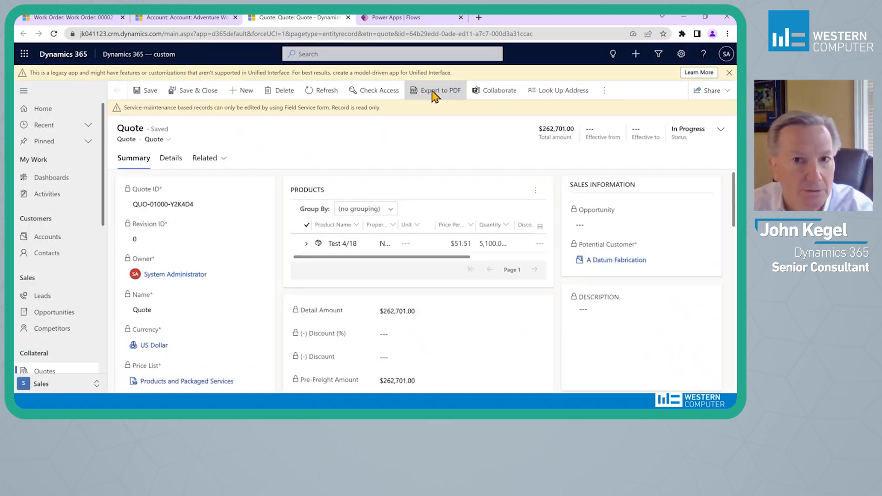
Step: Begin exporting the $262,701.00 quote to PDF
{"action": "left_click", "coordinate": [439, 90]}
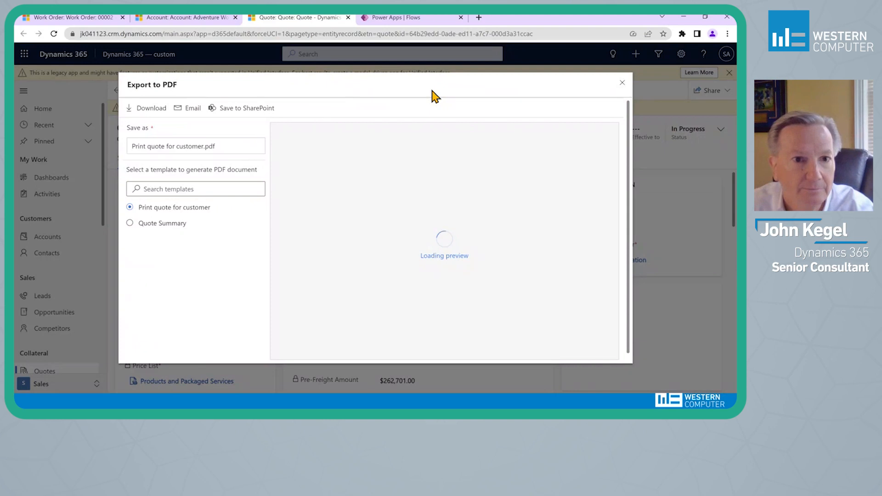
{"action": "mouse_move", "coordinate": [387, 206]}
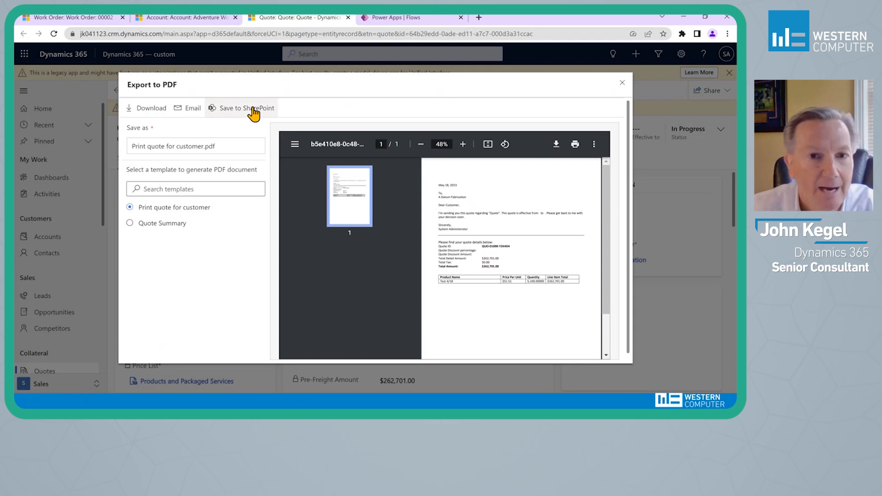
{"action": "mouse_move", "coordinate": [569, 169]}
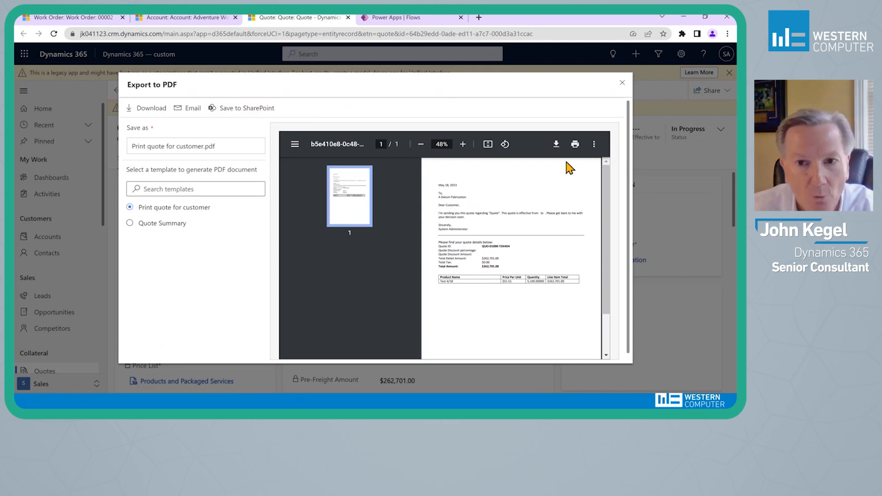
{"action": "mouse_move", "coordinate": [585, 306]}
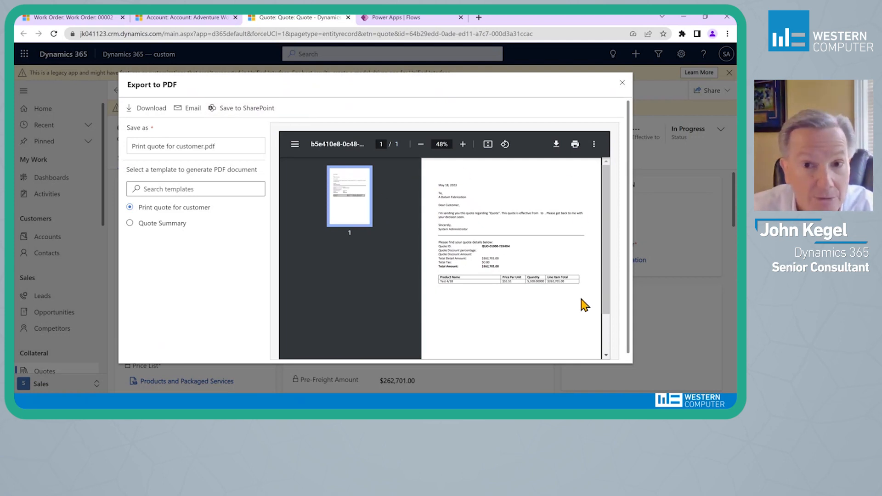
{"action": "mouse_move", "coordinate": [242, 108]}
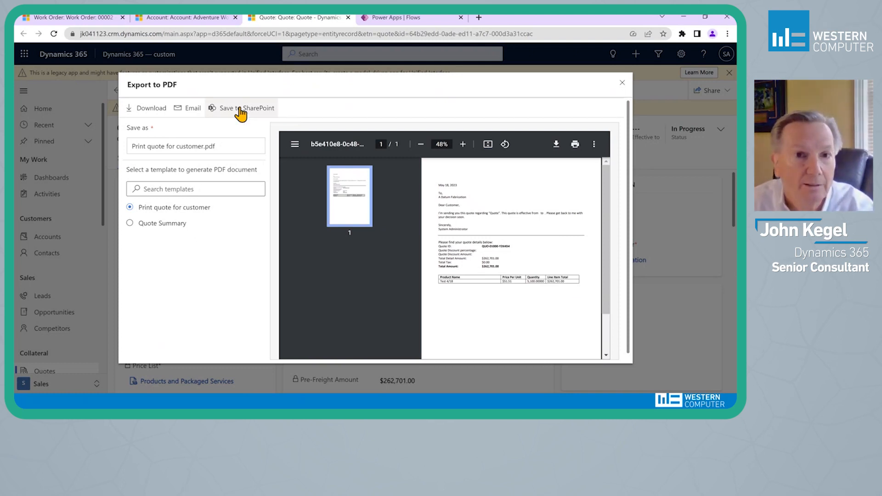
Step: Save the 'Print quote for customer' PDF to the quote's SharePoint document folder
{"action": "left_click", "coordinate": [246, 107]}
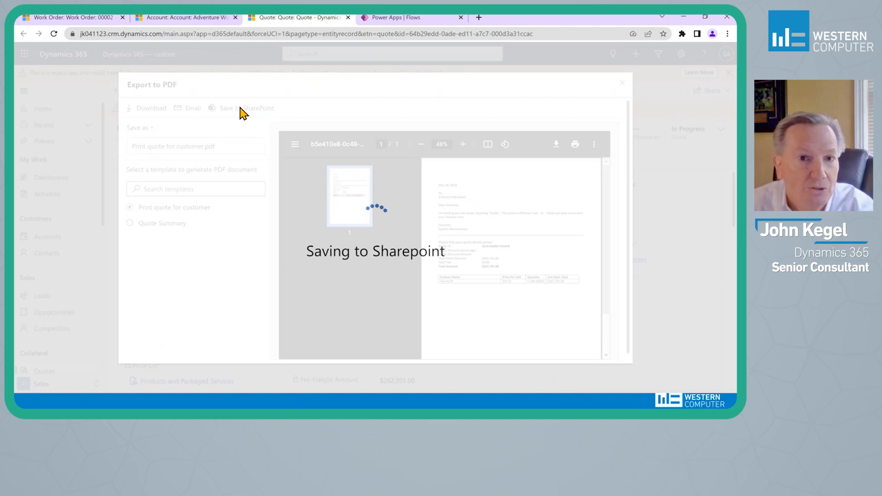
{"action": "left_click", "coordinate": [245, 108]}
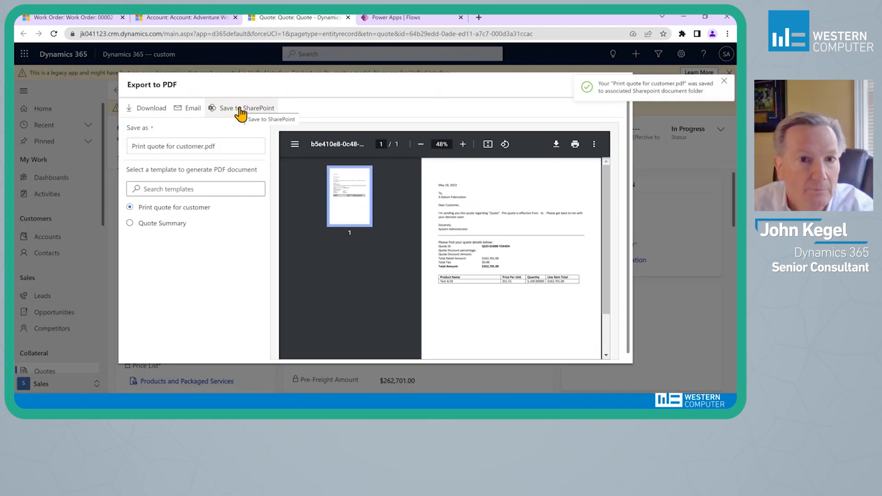
{"action": "mouse_move", "coordinate": [392, 174]}
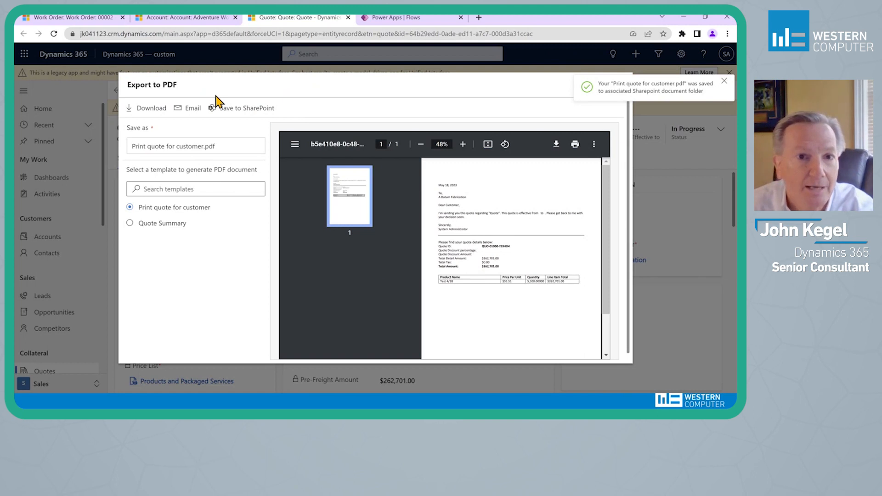
{"action": "mouse_move", "coordinate": [351, 93]}
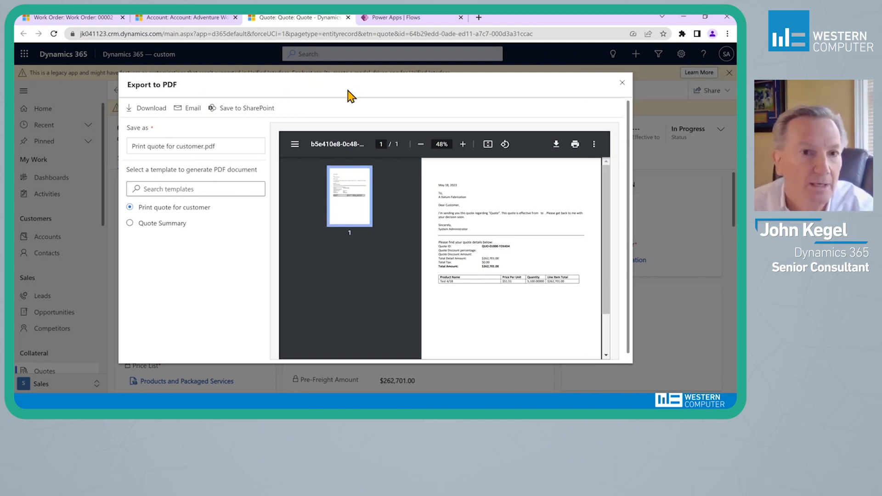
{"action": "mouse_move", "coordinate": [187, 108]}
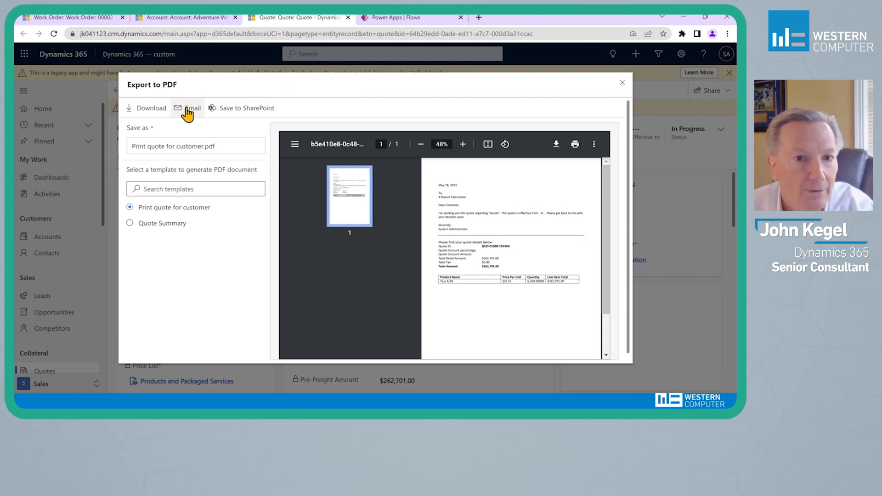
{"action": "mouse_move", "coordinate": [192, 108]}
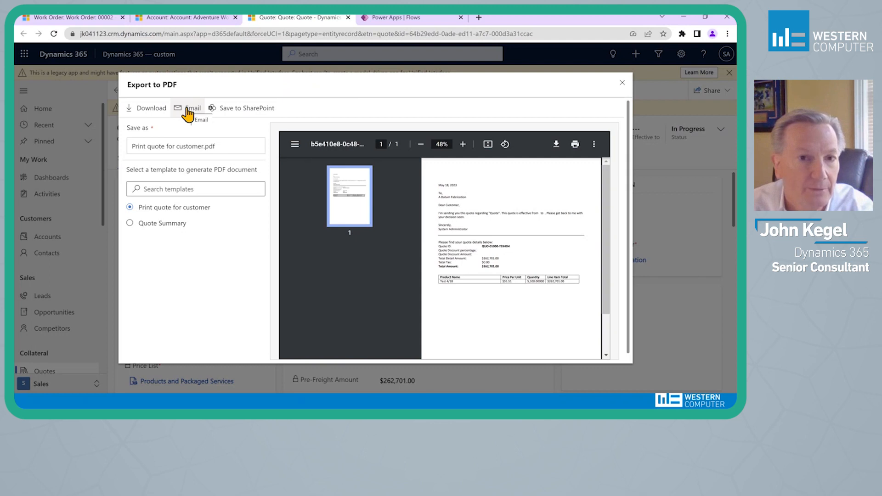
{"action": "mouse_move", "coordinate": [621, 87]}
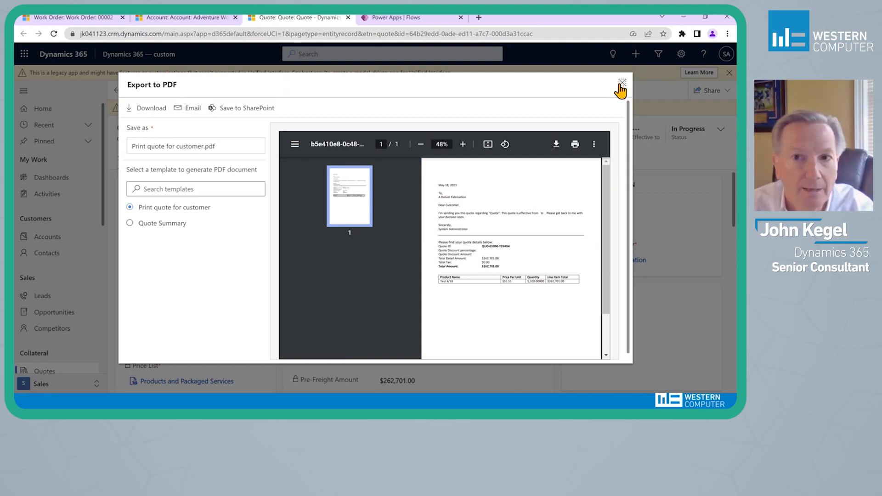
Step: Close the export, confirm Print quote for customer.pdf under quote Documents, then return to Summary
{"action": "left_click", "coordinate": [621, 84]}
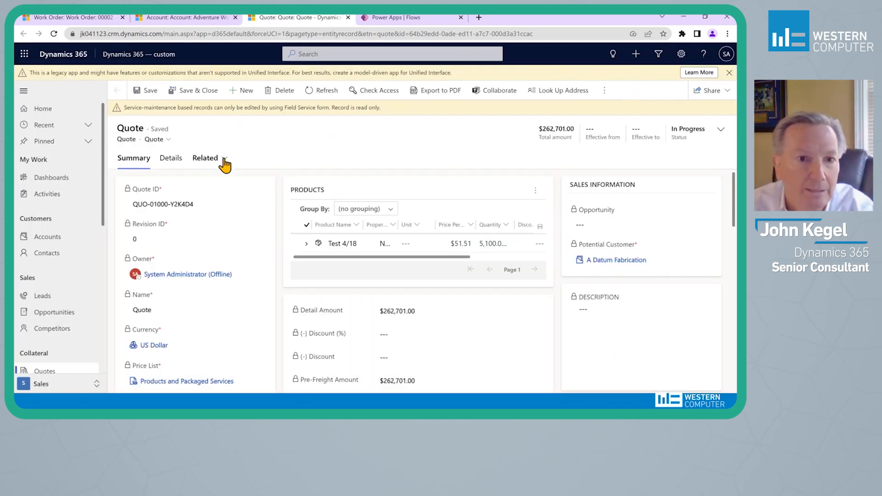
{"action": "left_click", "coordinate": [205, 158]}
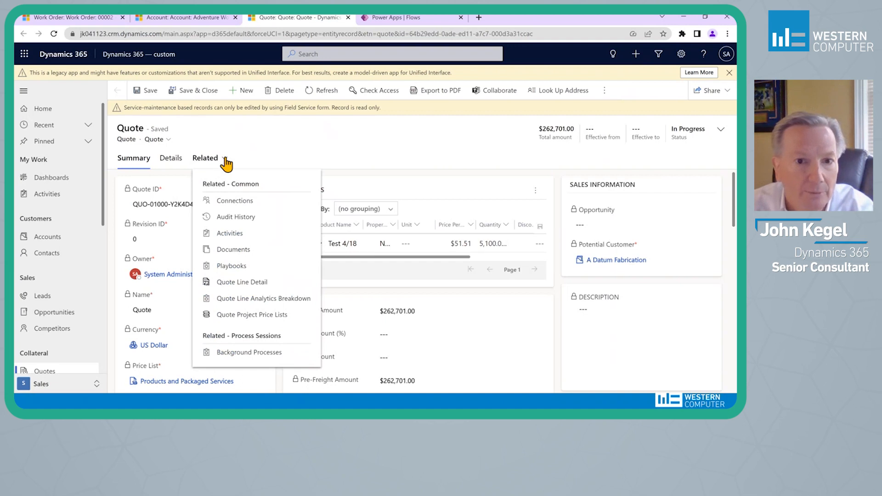
{"action": "left_click", "coordinate": [233, 249]}
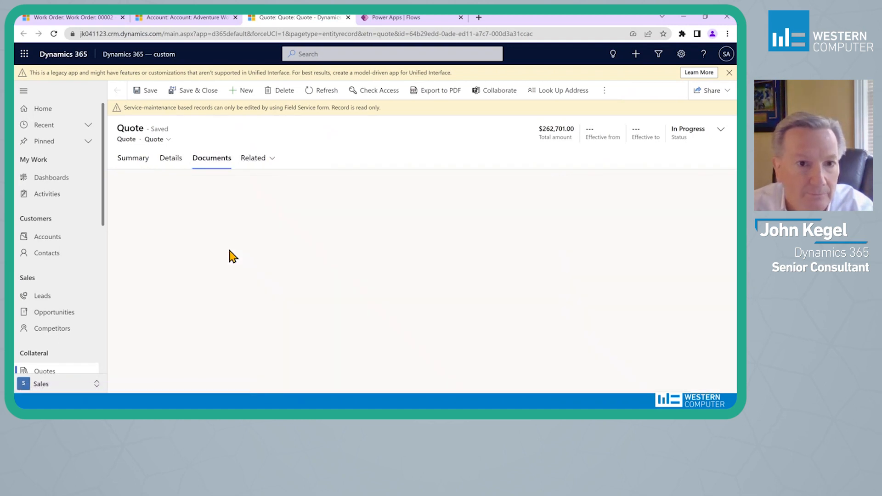
{"action": "left_click", "coordinate": [211, 158]}
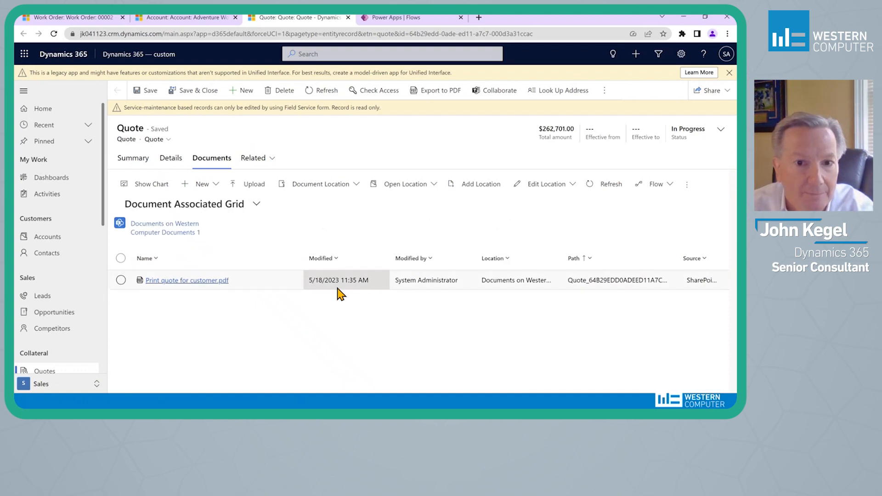
{"action": "mouse_move", "coordinate": [160, 281]}
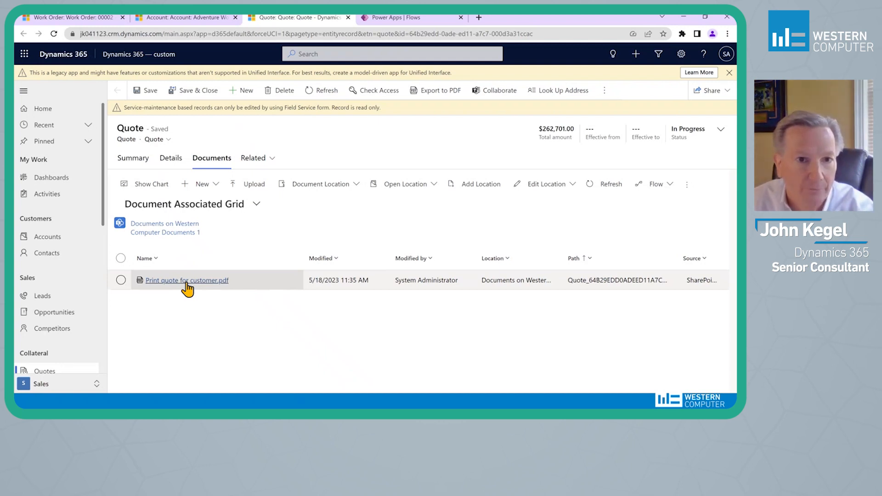
{"action": "left_click", "coordinate": [134, 158]}
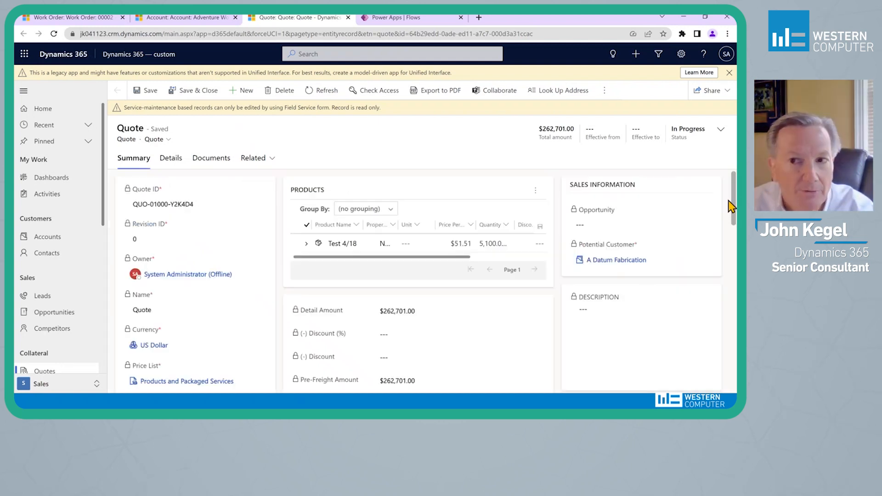